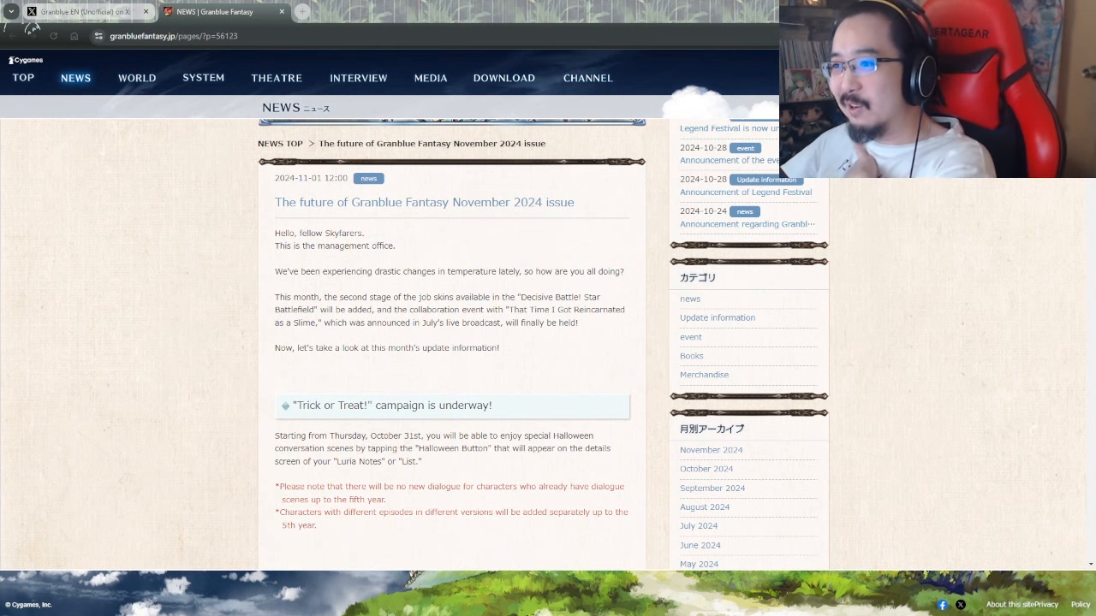
# Step: Switch to the Granblue EN KoreGra November 2024 post and enlarge the Destroyer's Commander boss artwork
pyautogui.scroll(-3)
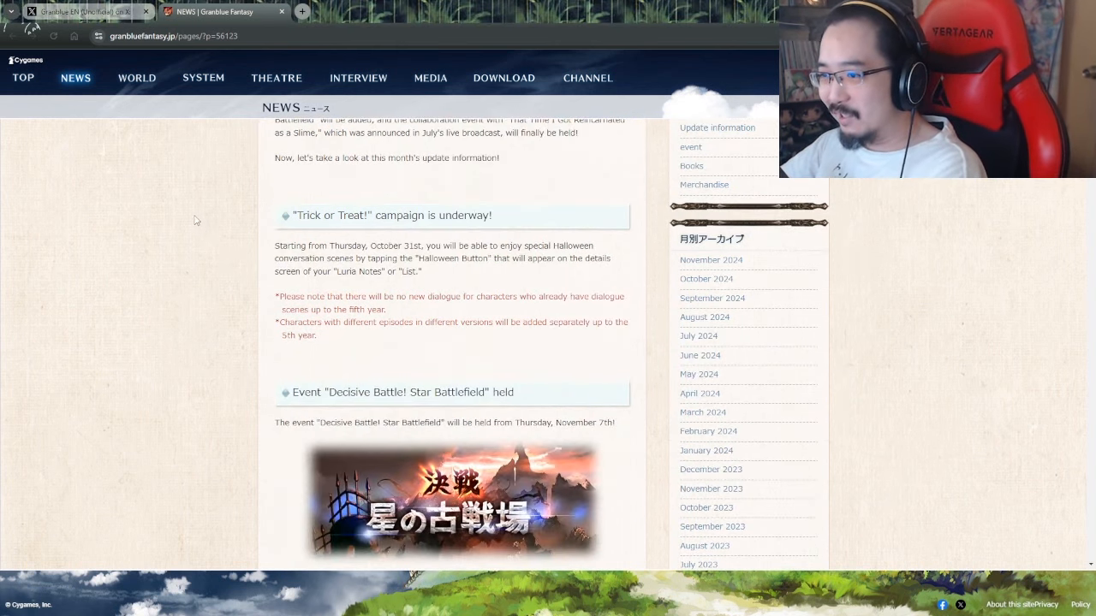
pyautogui.click(77, 10)
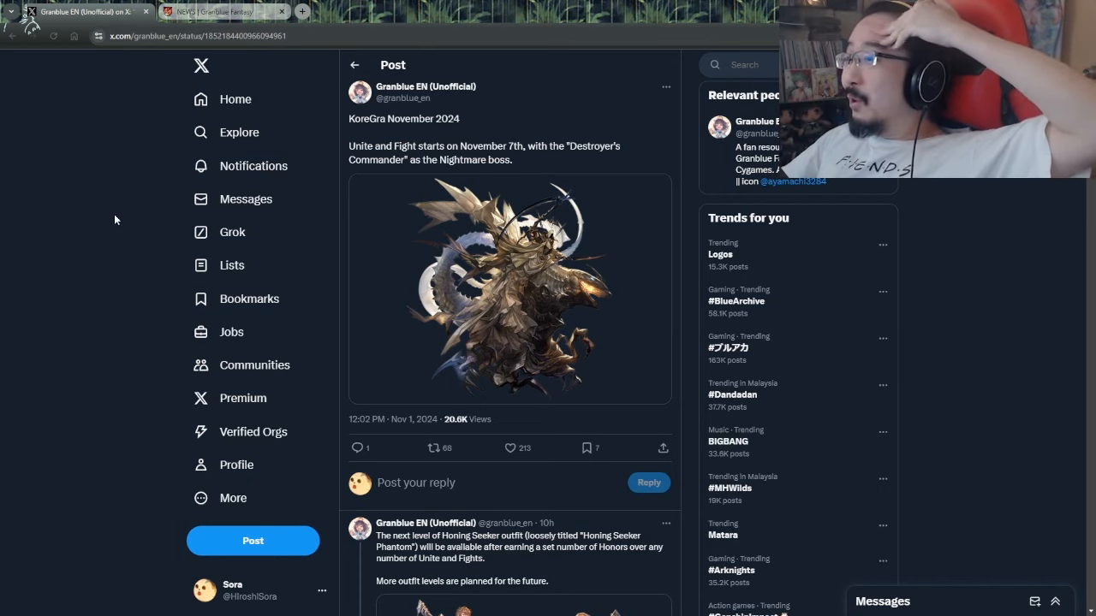
pyautogui.click(510, 287)
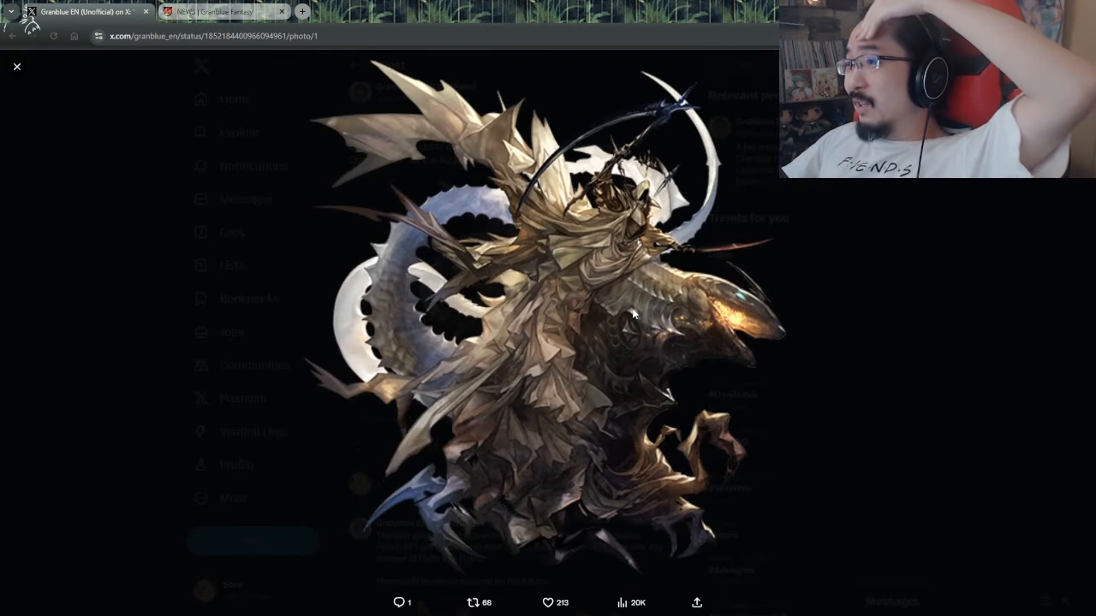
pyautogui.moveTo(792, 438)
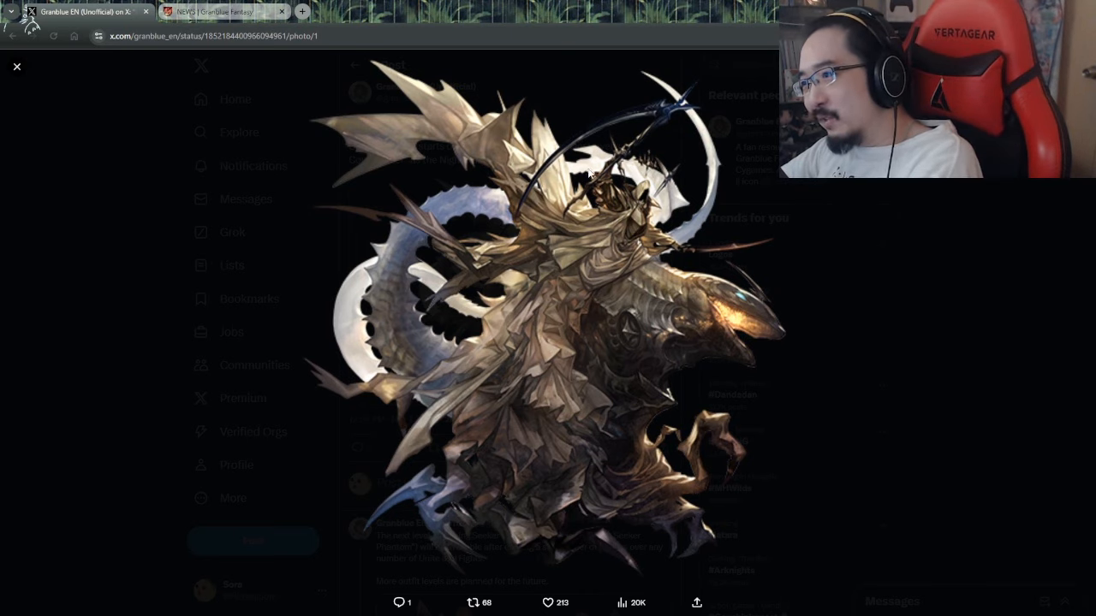
pyautogui.moveTo(504, 185)
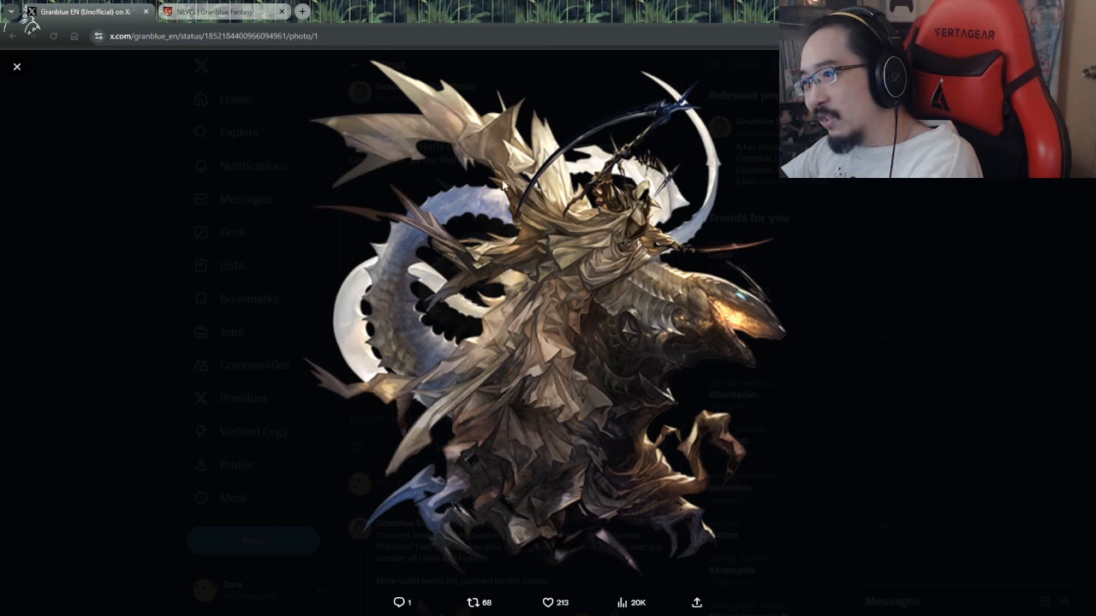
pyautogui.moveTo(690, 462)
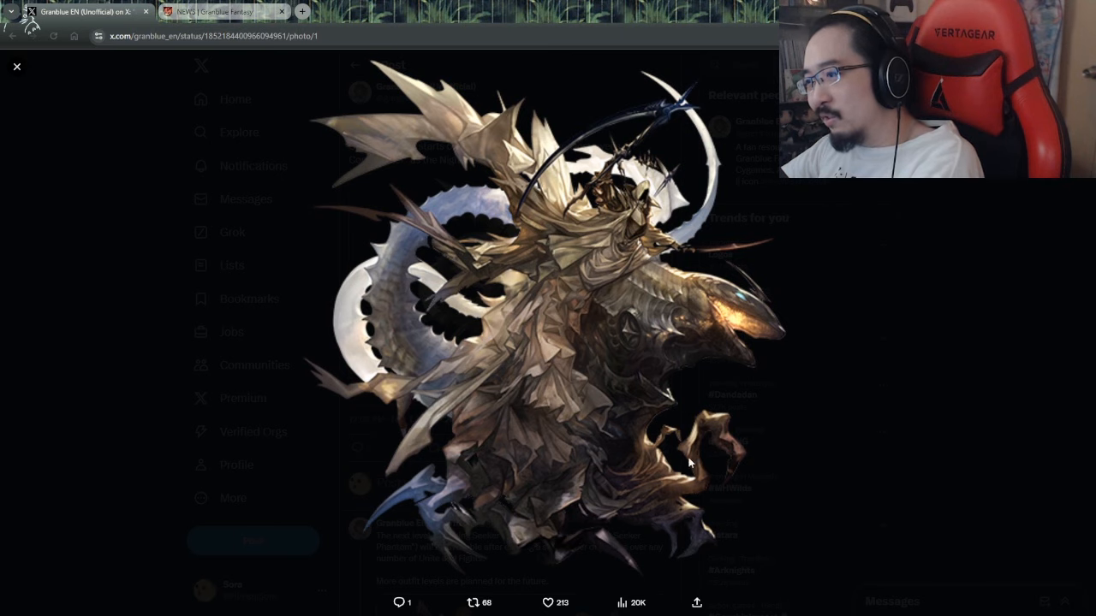
pyautogui.moveTo(661, 400)
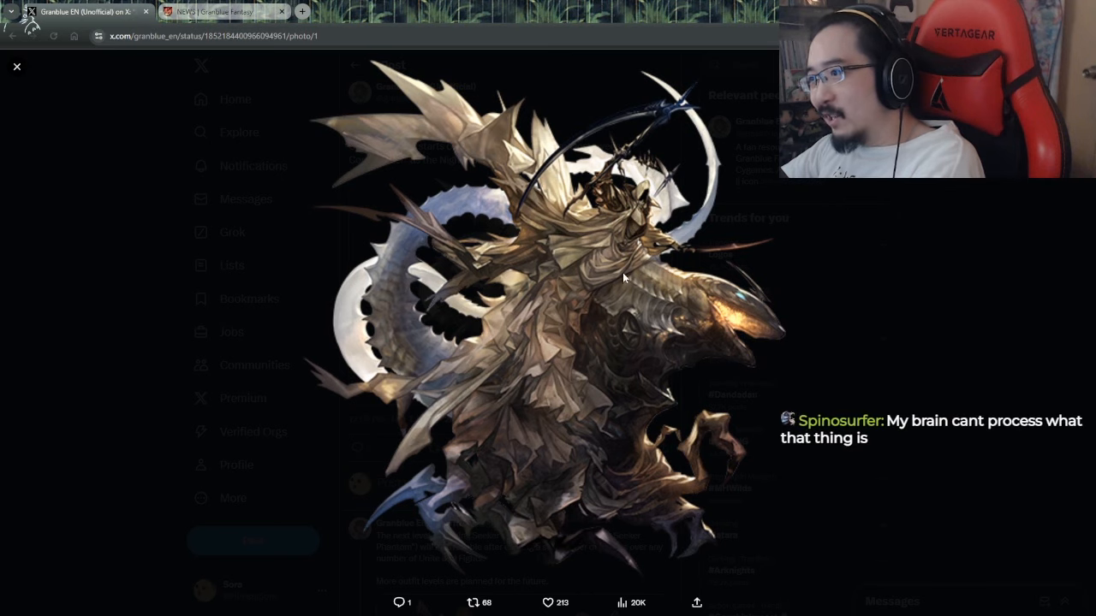
pyautogui.moveTo(576, 473)
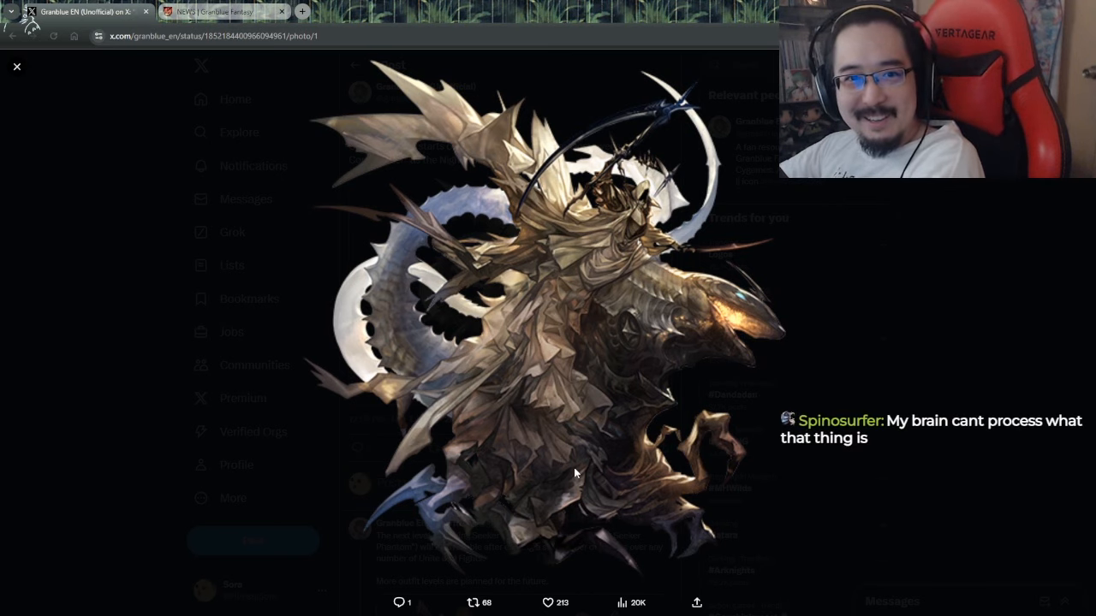
pyautogui.moveTo(538, 438)
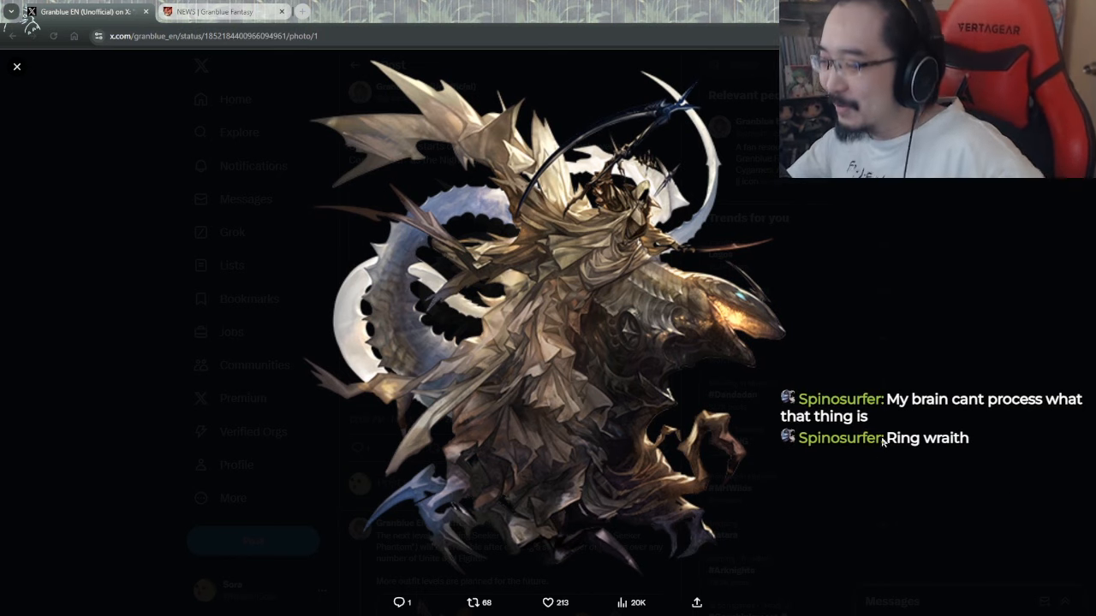
pyautogui.moveTo(905, 384)
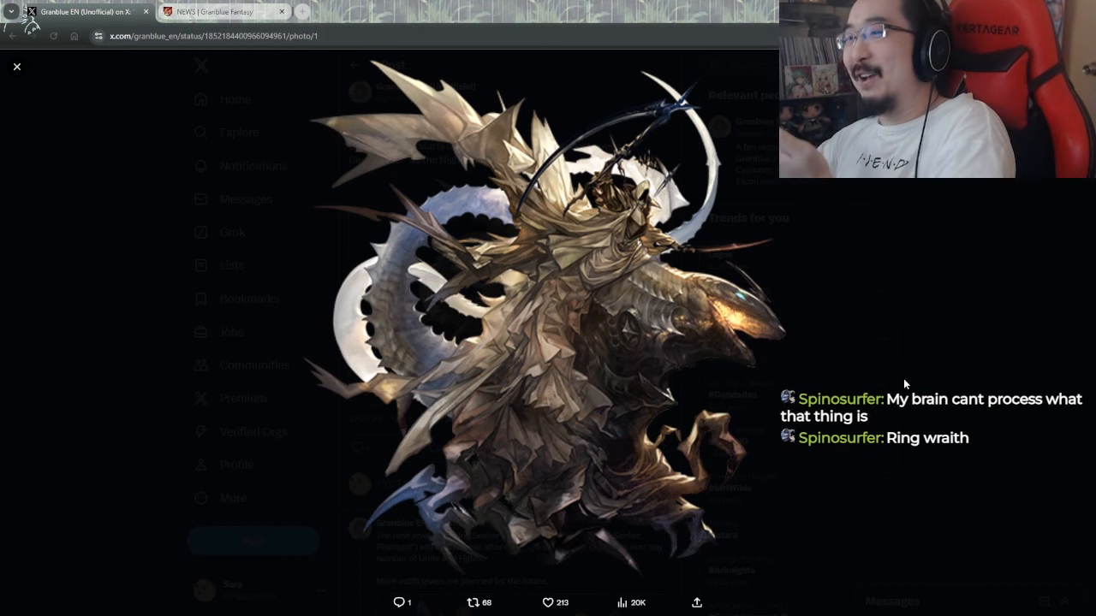
# Step: Close the boss artwork and open the Honing Seeker Phantom outfit post
pyautogui.click(17, 65)
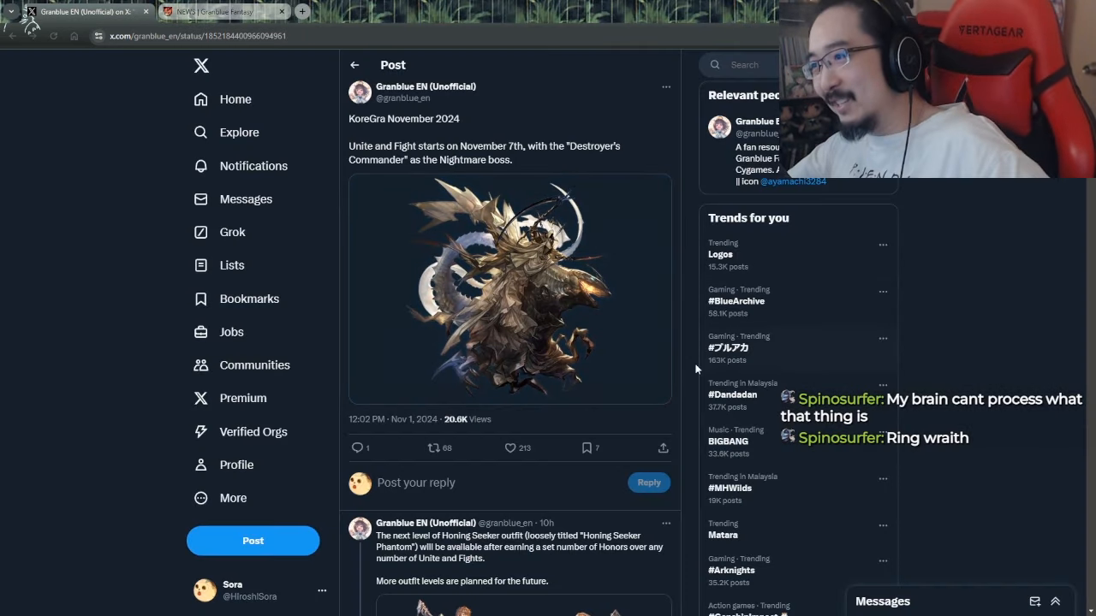
pyautogui.moveTo(312, 324)
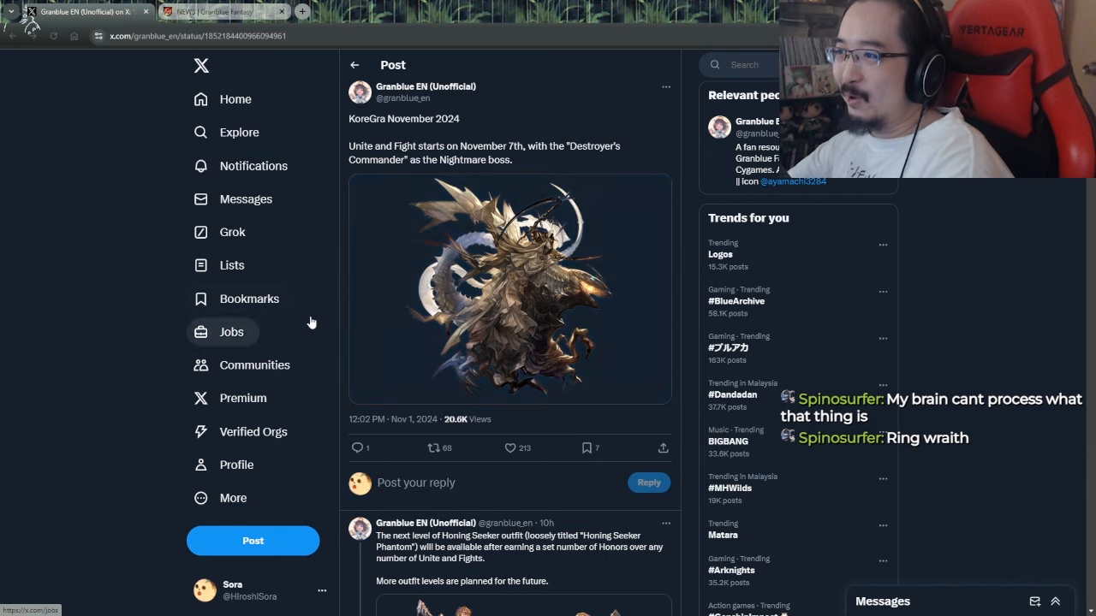
pyautogui.click(513, 548)
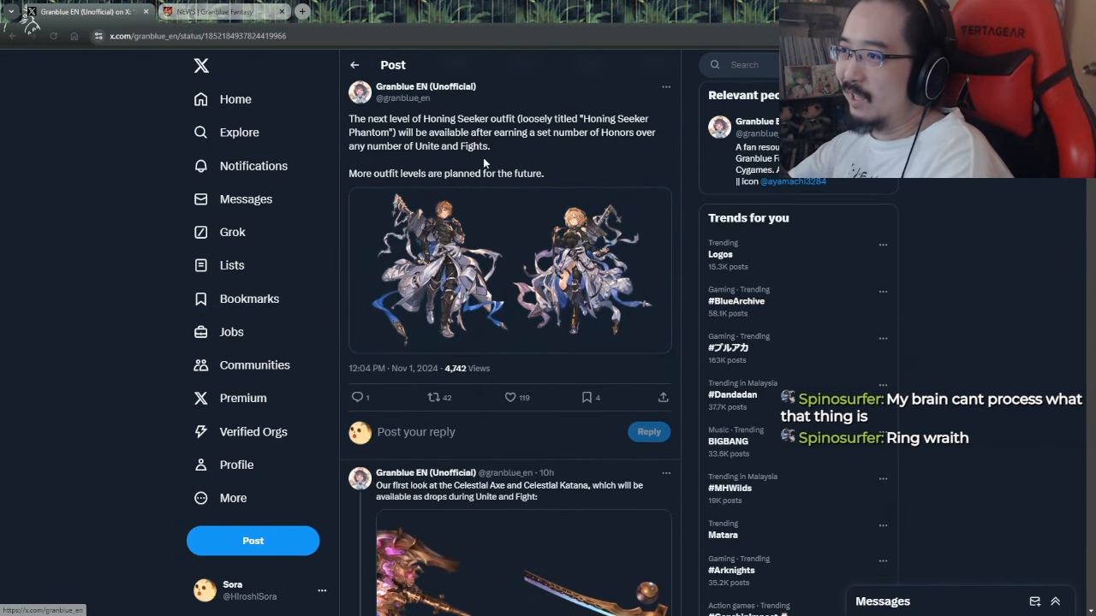
pyautogui.moveTo(530, 161)
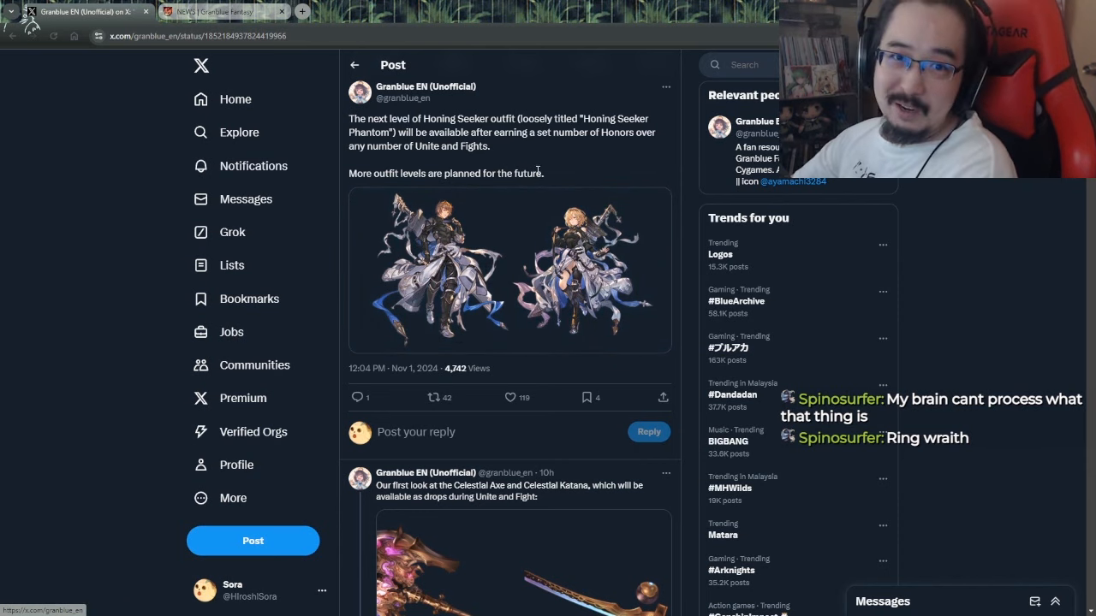
# Step: Enlarge the Honing Seeker Phantom outfit artwork, briefly checking the Granblue Fantasy game before returning to it
pyautogui.click(510, 271)
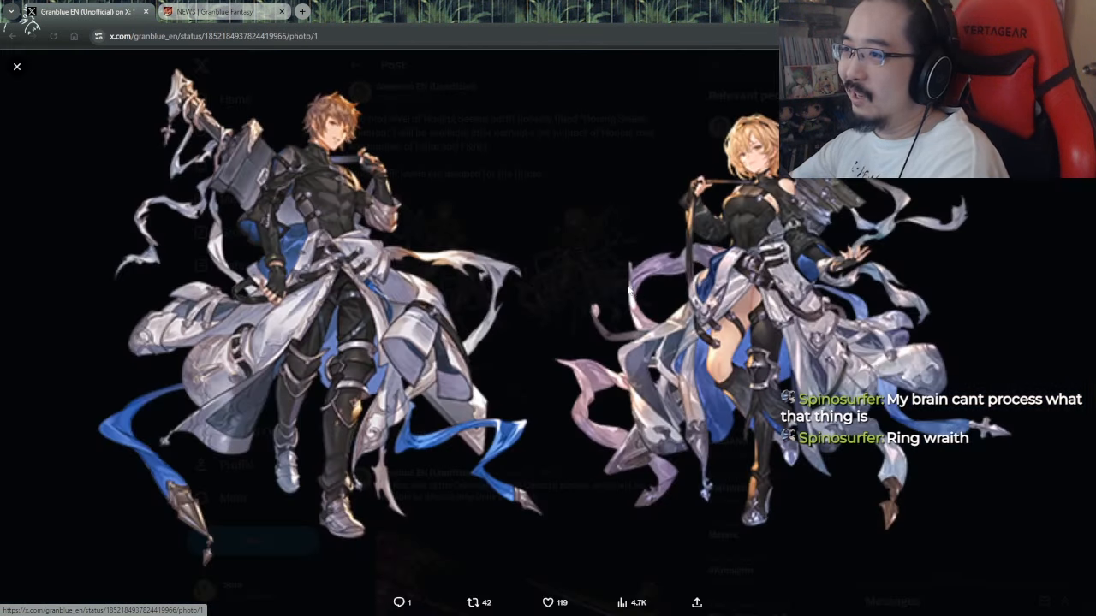
pyautogui.click(219, 11)
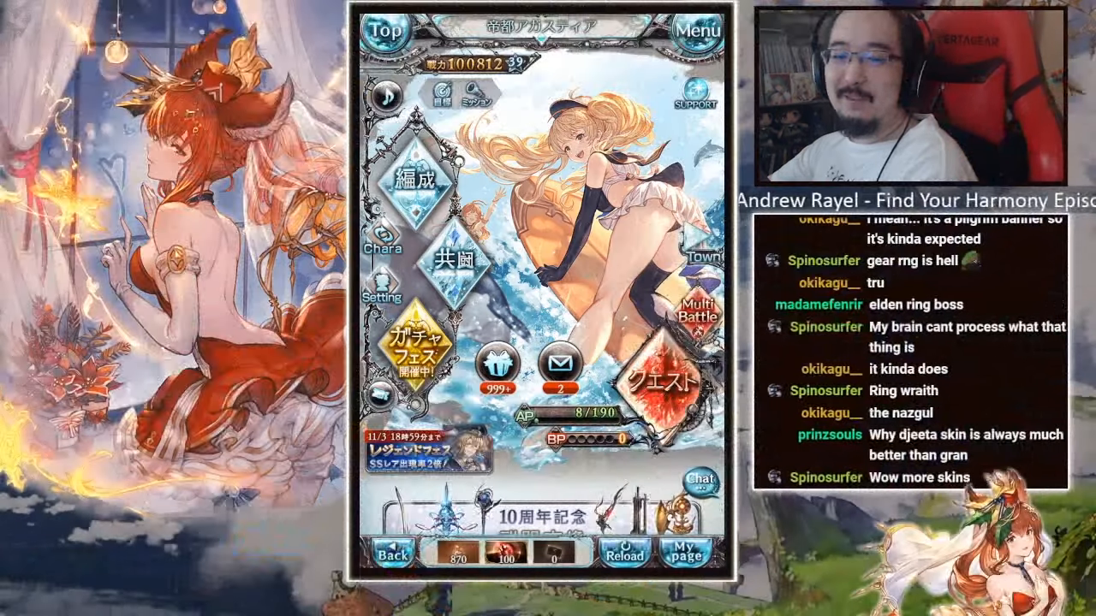
pyautogui.click(417, 182)
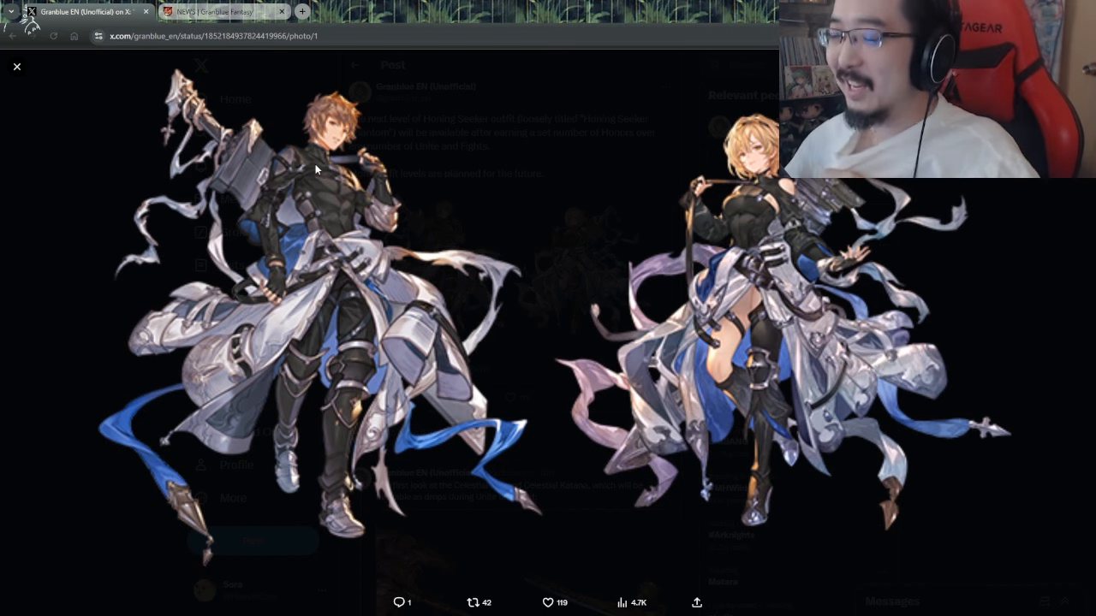
pyautogui.moveTo(365, 377)
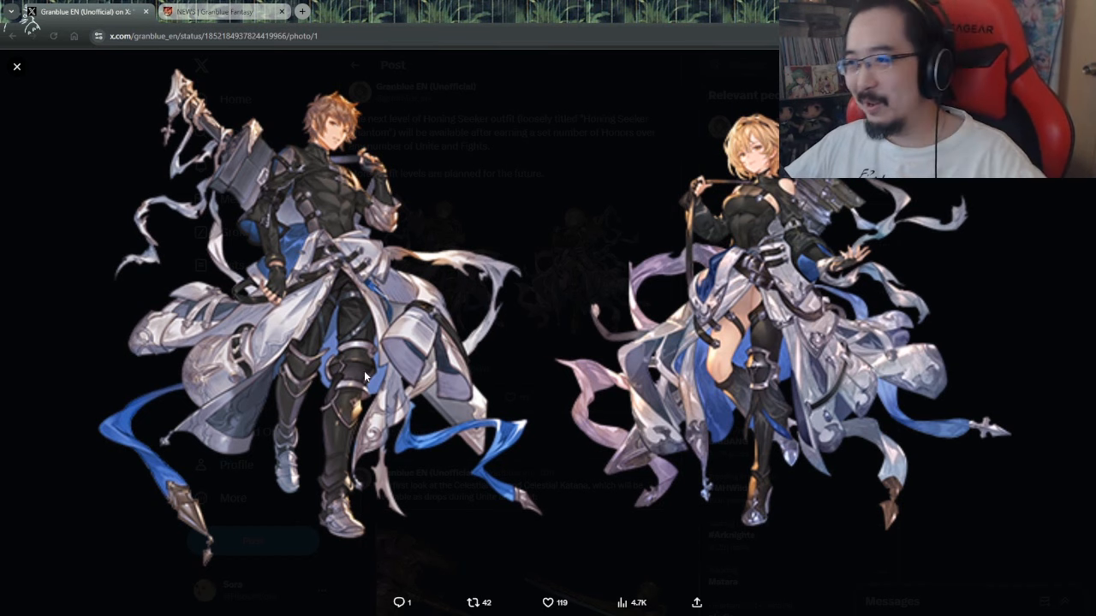
# Step: Close the outfit artwork, then view the Celestial Axe and Celestial Katana artworks full-size in turn
pyautogui.click(17, 65)
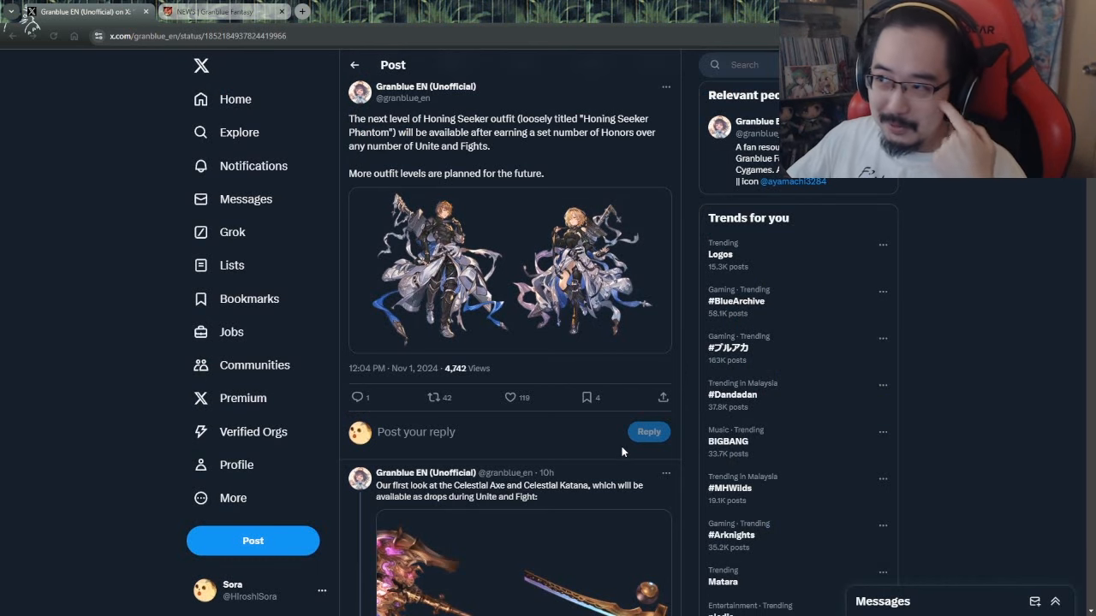
pyautogui.scroll(-3)
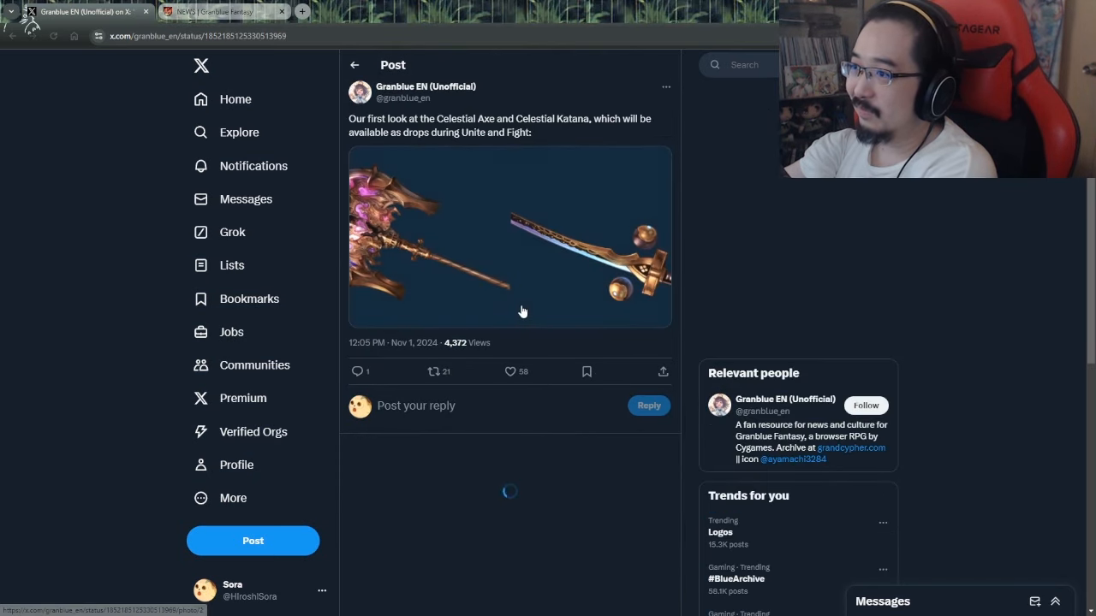
pyautogui.click(522, 240)
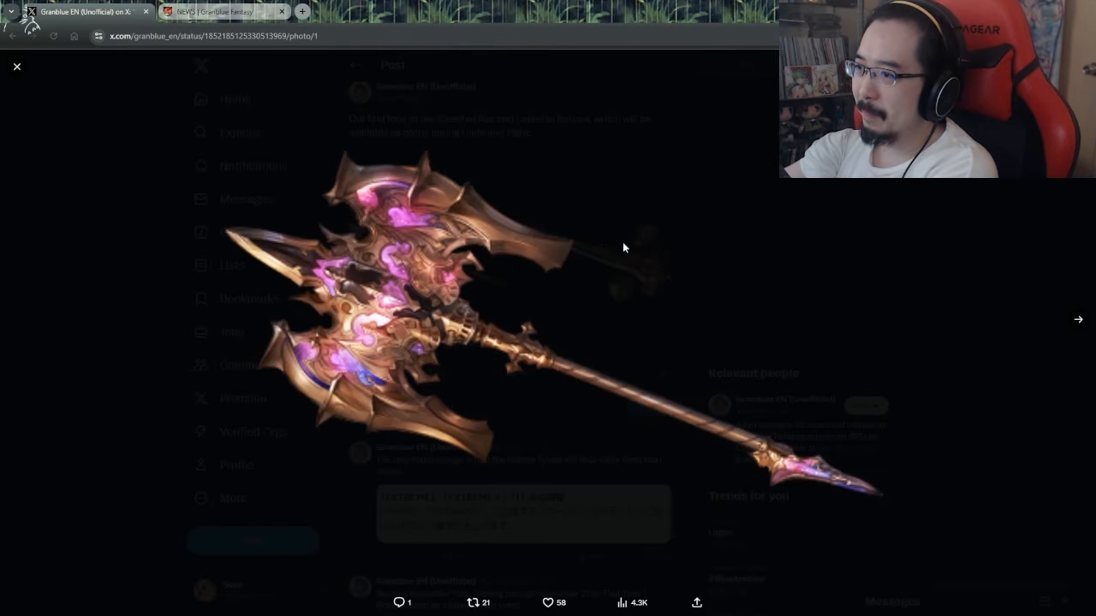
pyautogui.click(1079, 321)
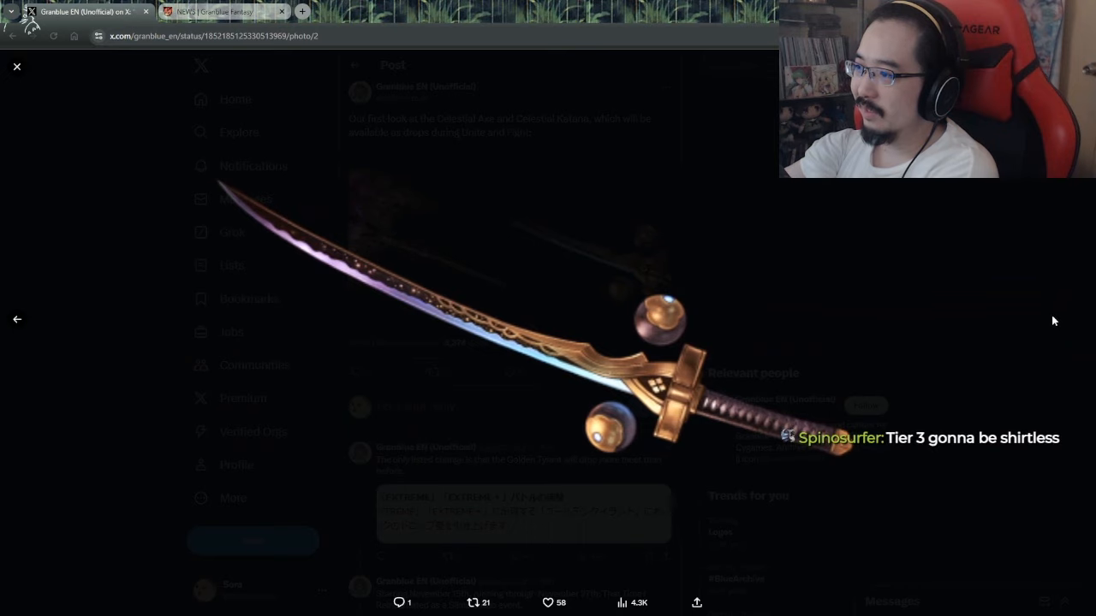
pyautogui.moveTo(1047, 318)
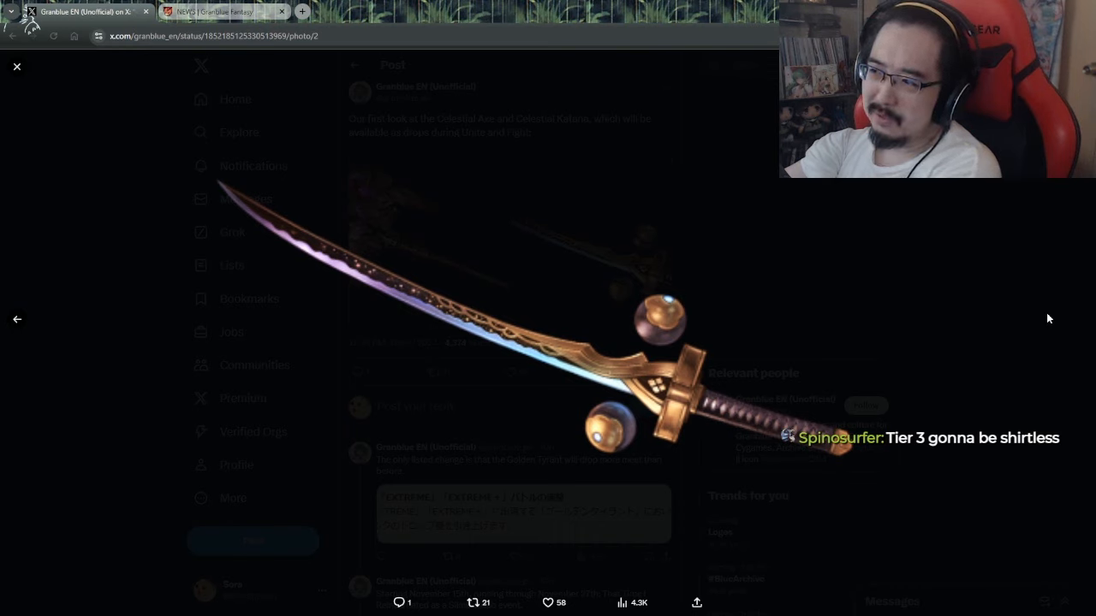
pyautogui.click(17, 65)
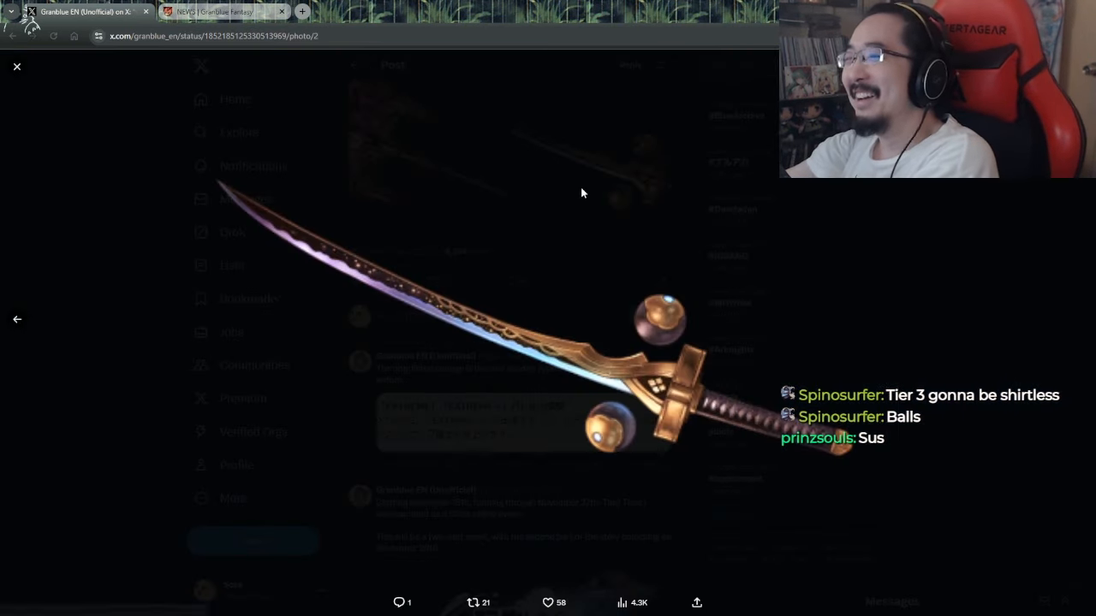
pyautogui.moveTo(386, 278)
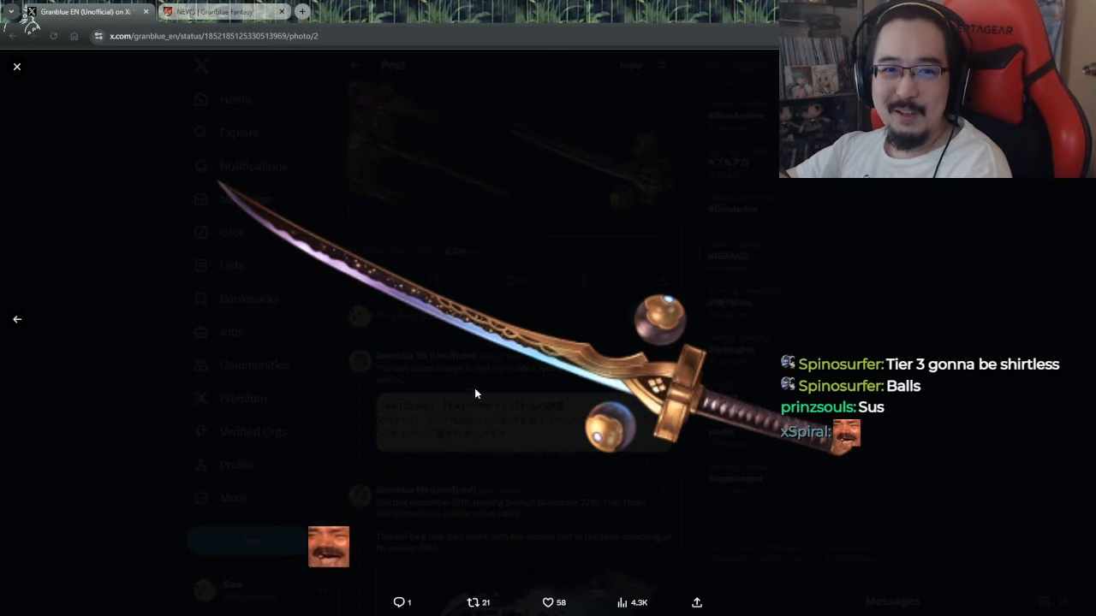
# Step: Close the enlarged katana image and read the Golden Tyrant Extreme battle meat-drop post
pyautogui.click(17, 67)
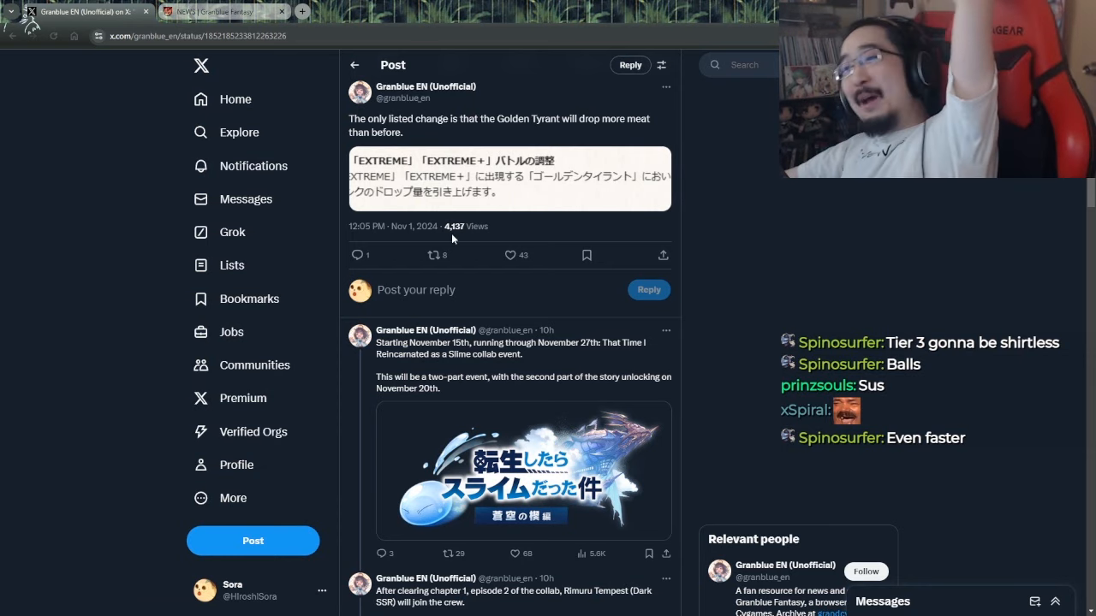
pyautogui.moveTo(401, 226)
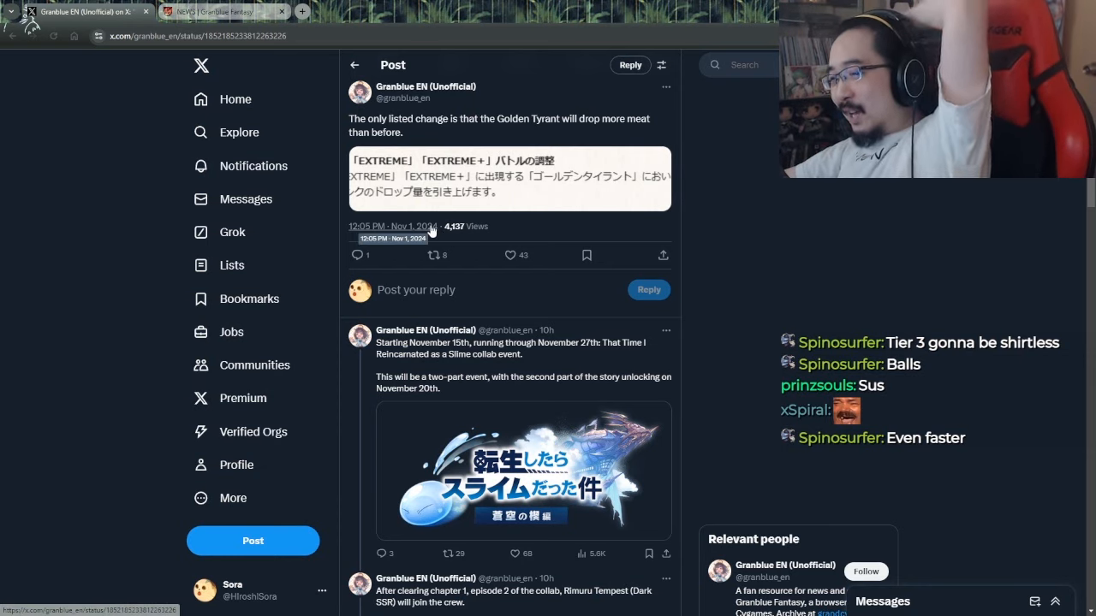
pyautogui.moveTo(419, 220)
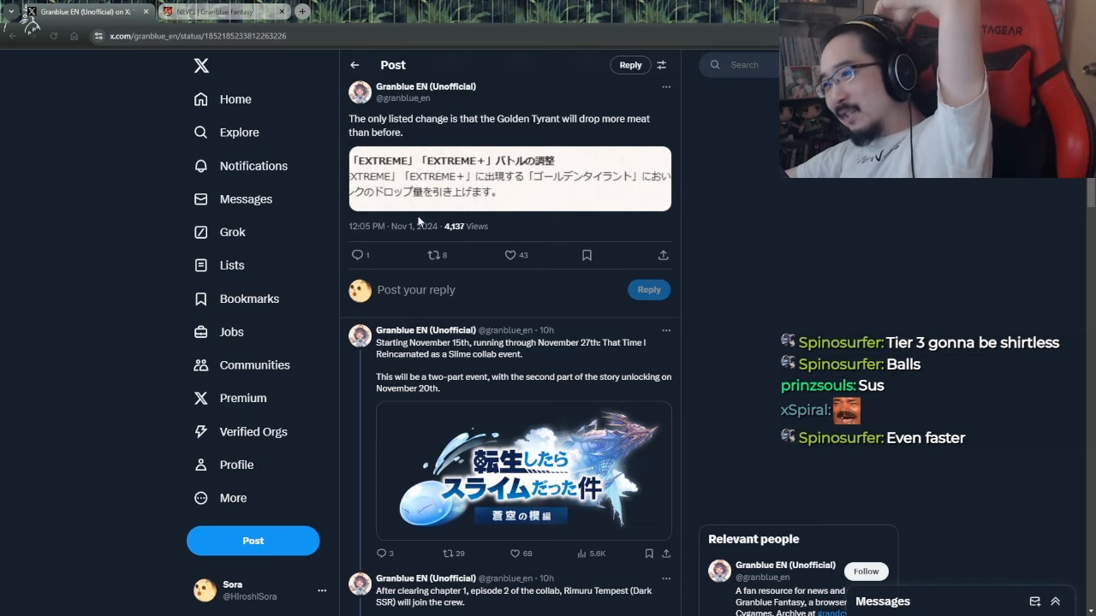
pyautogui.moveTo(408, 209)
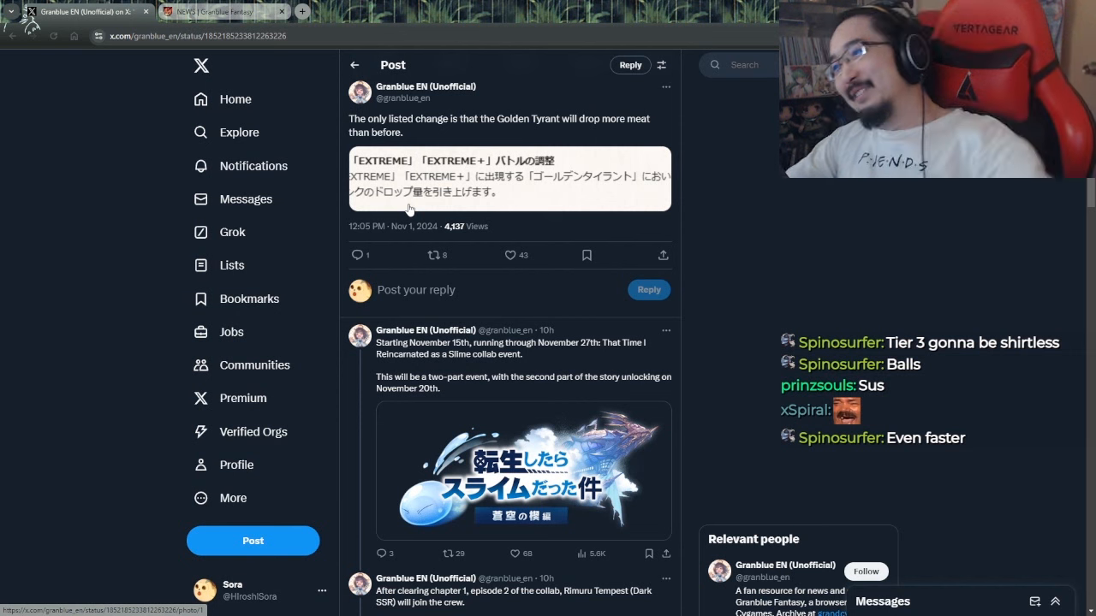
# Step: Open the That Time I Got Reincarnated as a Slime collab announcement post for November 15th
pyautogui.click(514, 360)
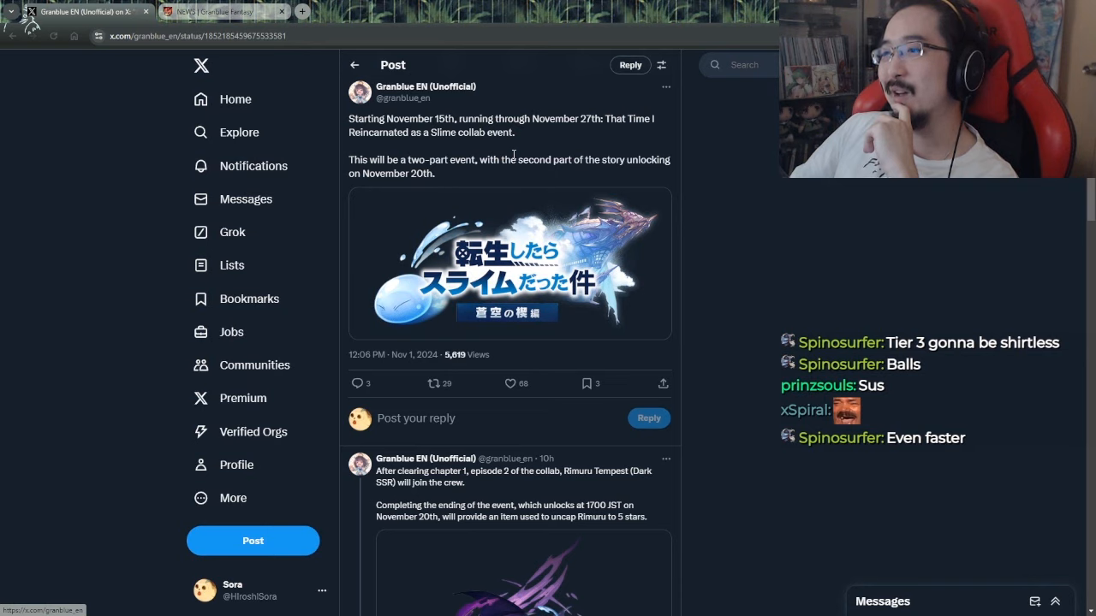
pyautogui.moveTo(463, 165)
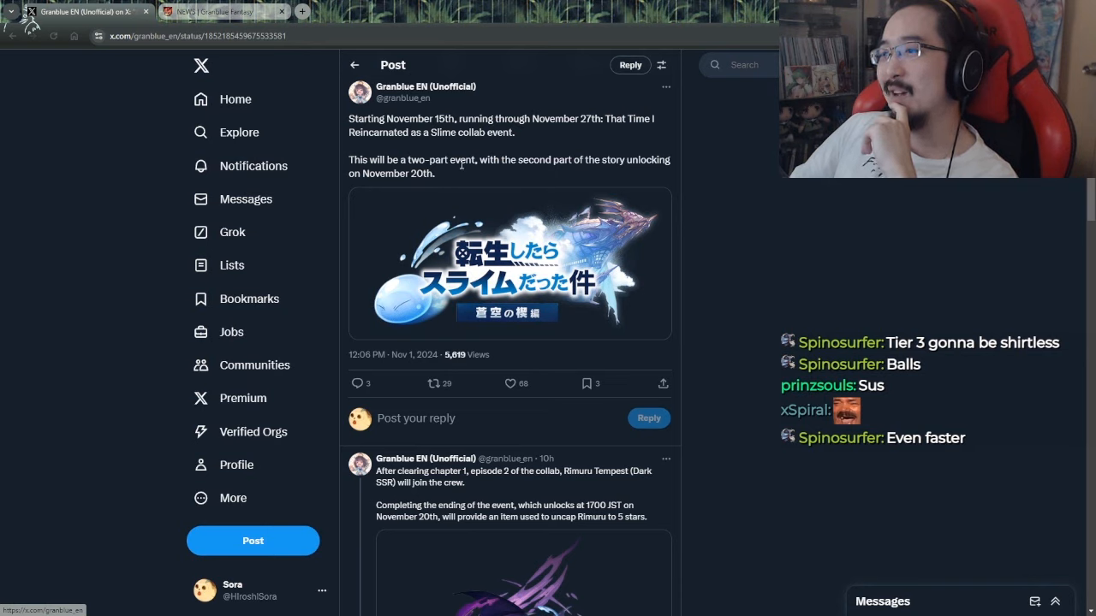
pyautogui.moveTo(507, 182)
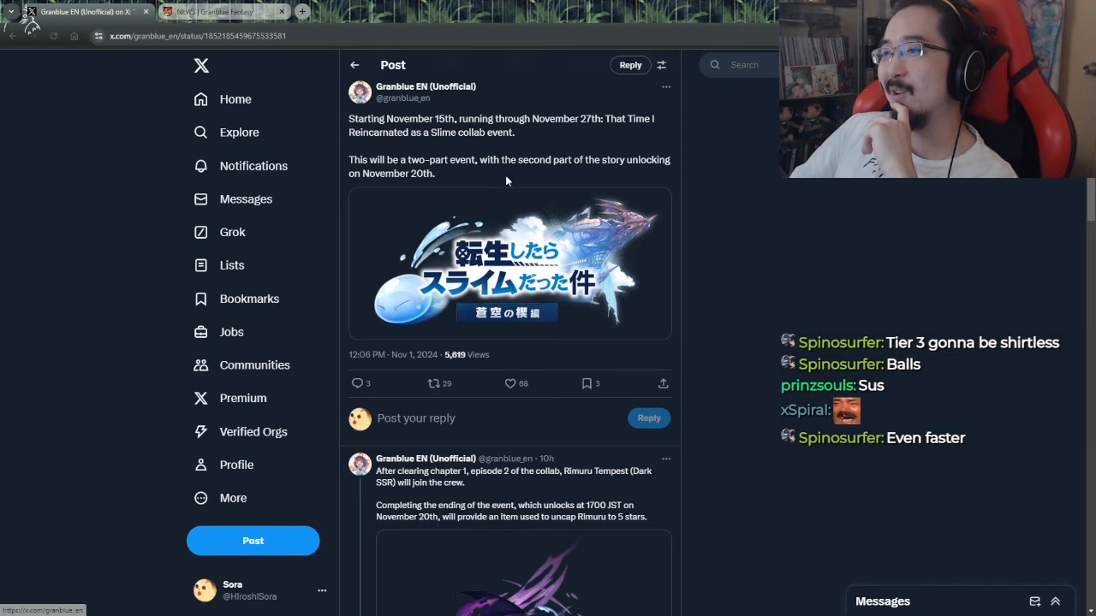
pyautogui.moveTo(510, 143)
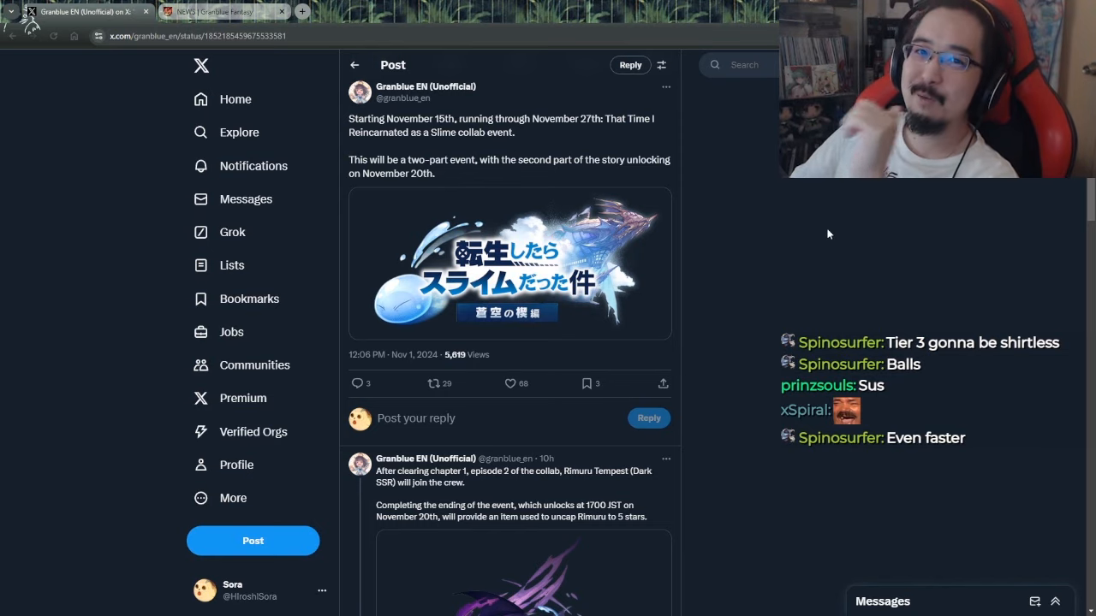
pyautogui.moveTo(791, 250)
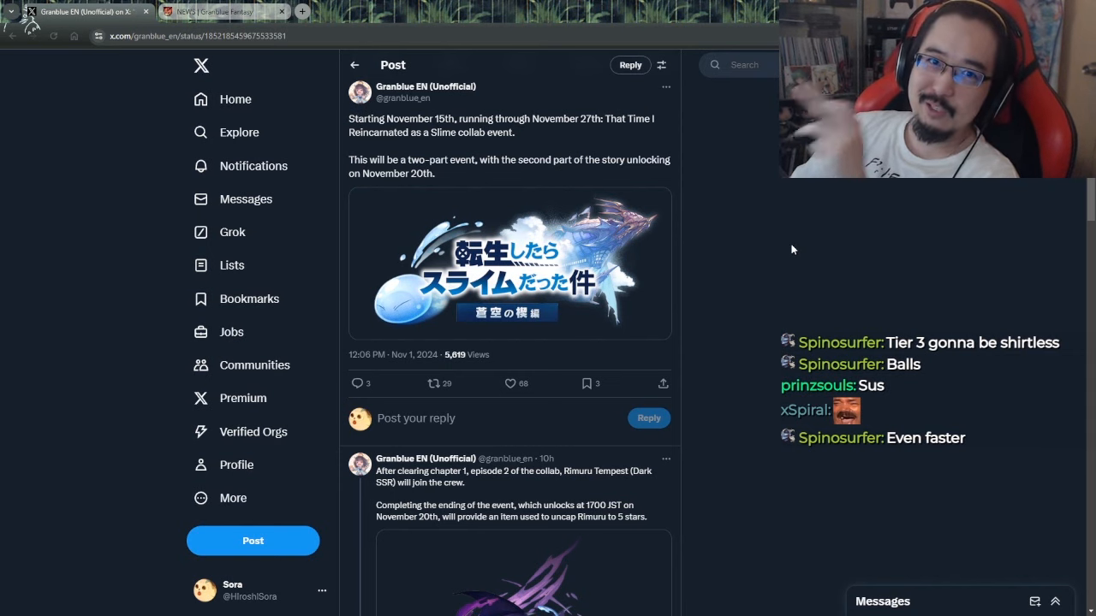
pyautogui.moveTo(807, 249)
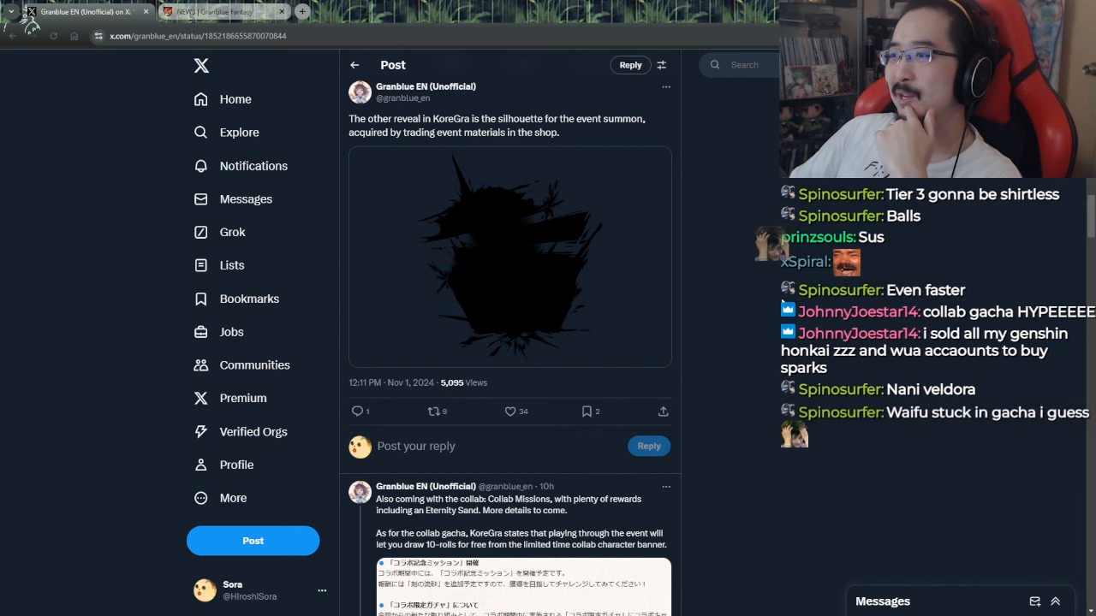
# Step: Scroll down the thread to the Collab Missions and free 10-roll draws post
pyautogui.scroll(-3)
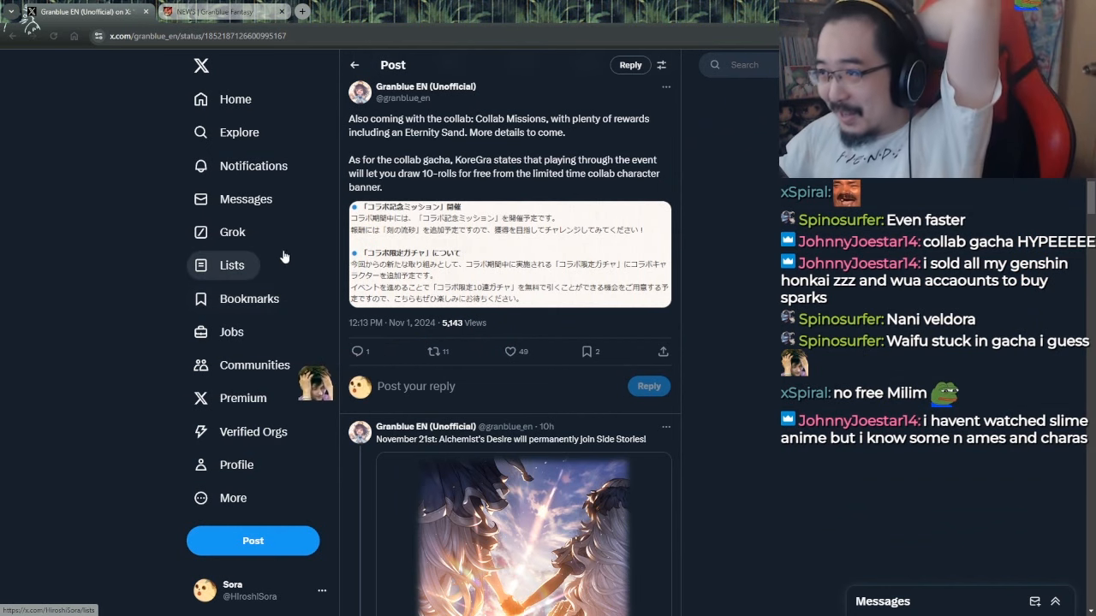
pyautogui.moveTo(246, 198)
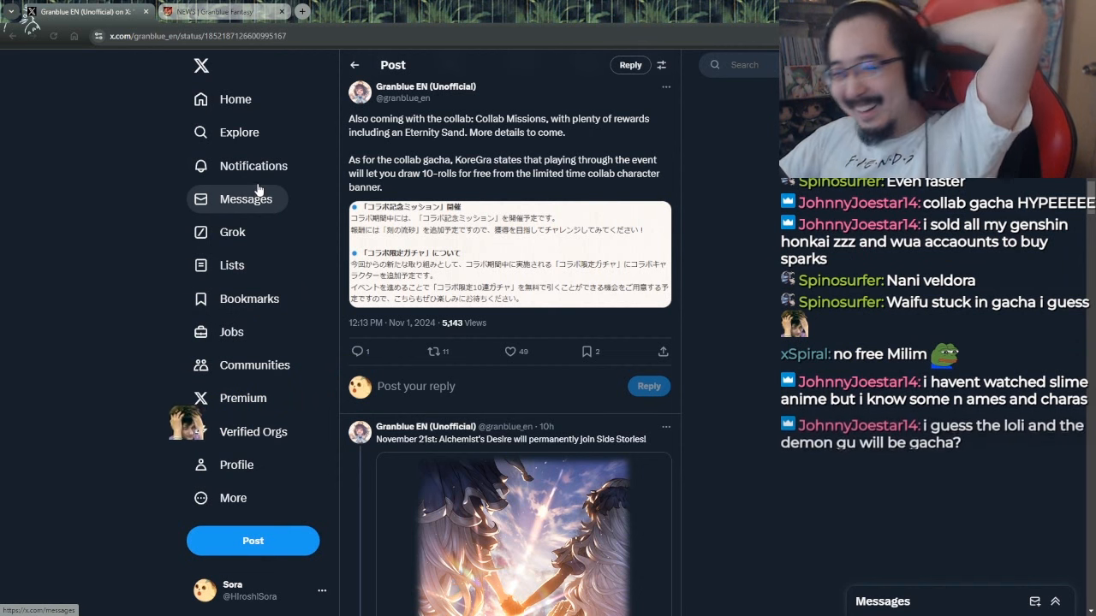
pyautogui.moveTo(253, 166)
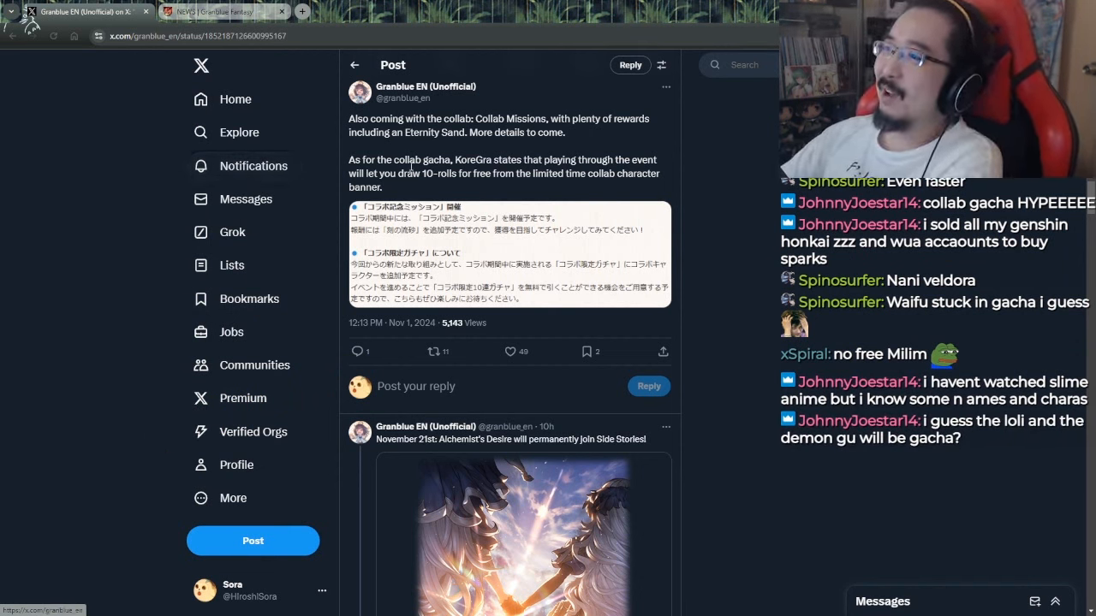
pyautogui.moveTo(534, 182)
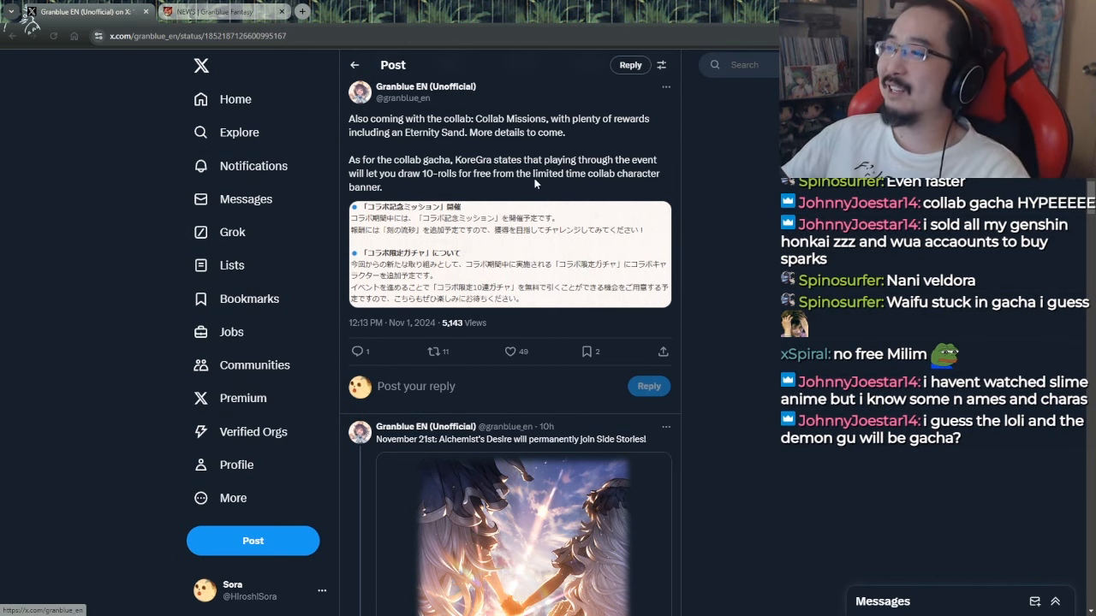
pyautogui.moveTo(459, 170)
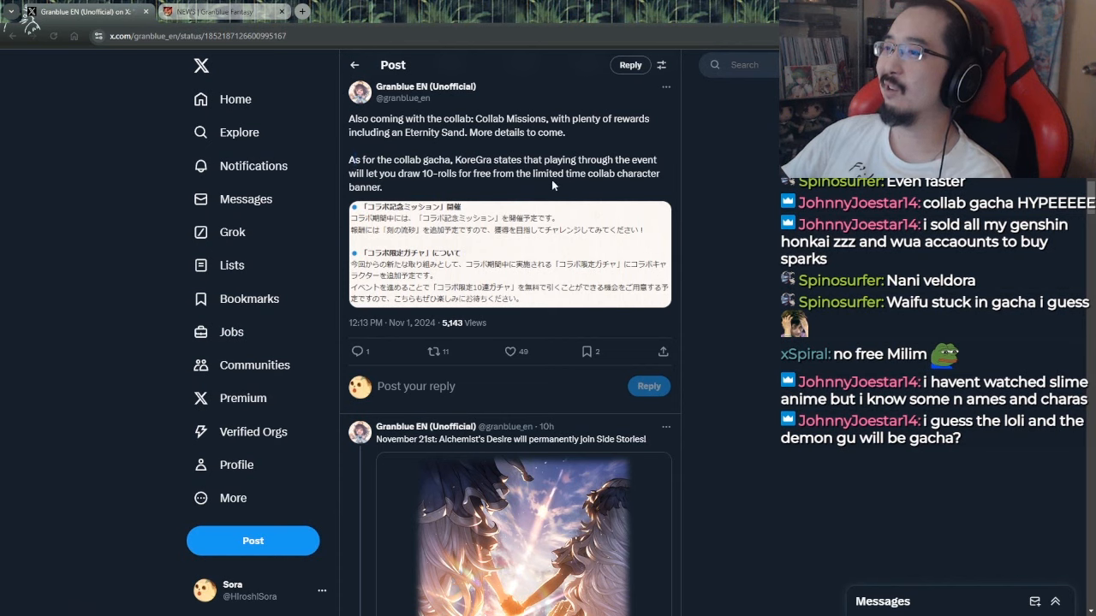
# Step: Highlight the free 10-roll draws sentence, clear it, and open the Slime collab campaign bonuses post
pyautogui.moveTo(469, 161); pyautogui.dragTo(384, 186)
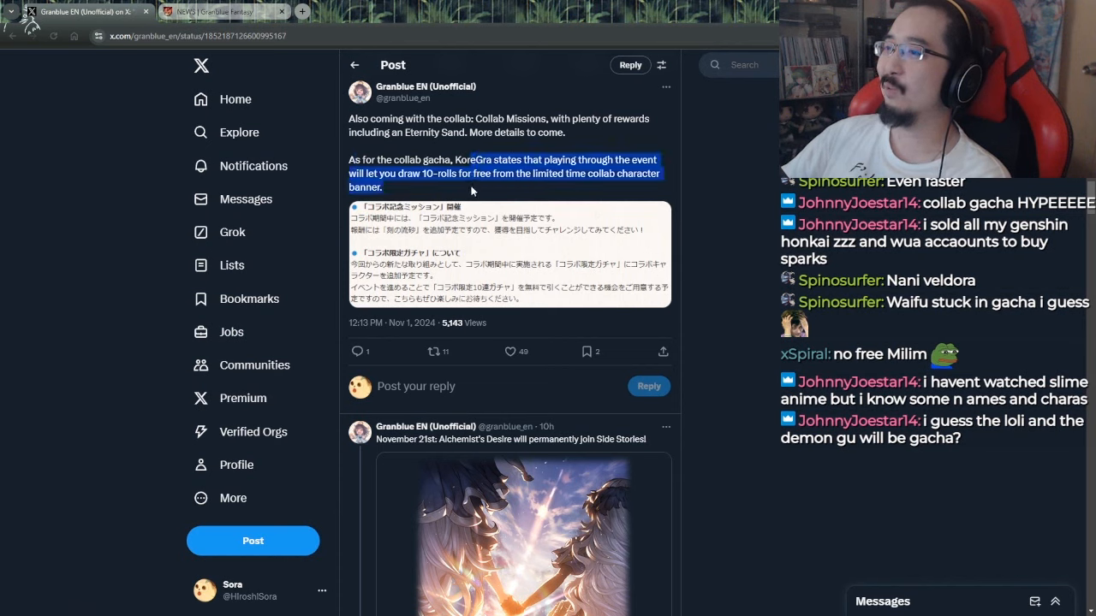
pyautogui.click(486, 185)
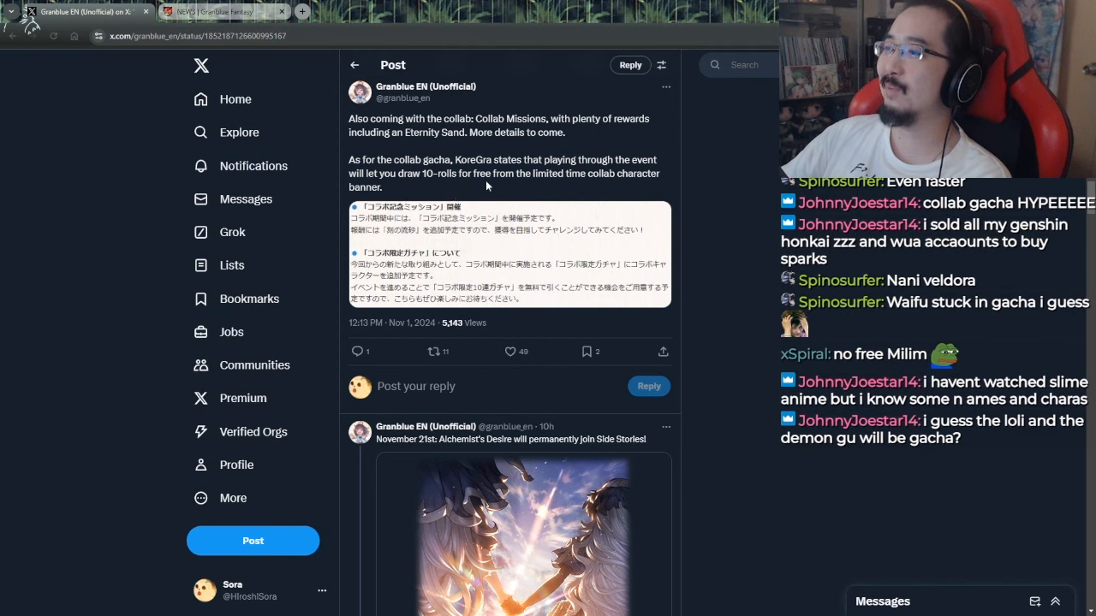
pyautogui.moveTo(449, 195)
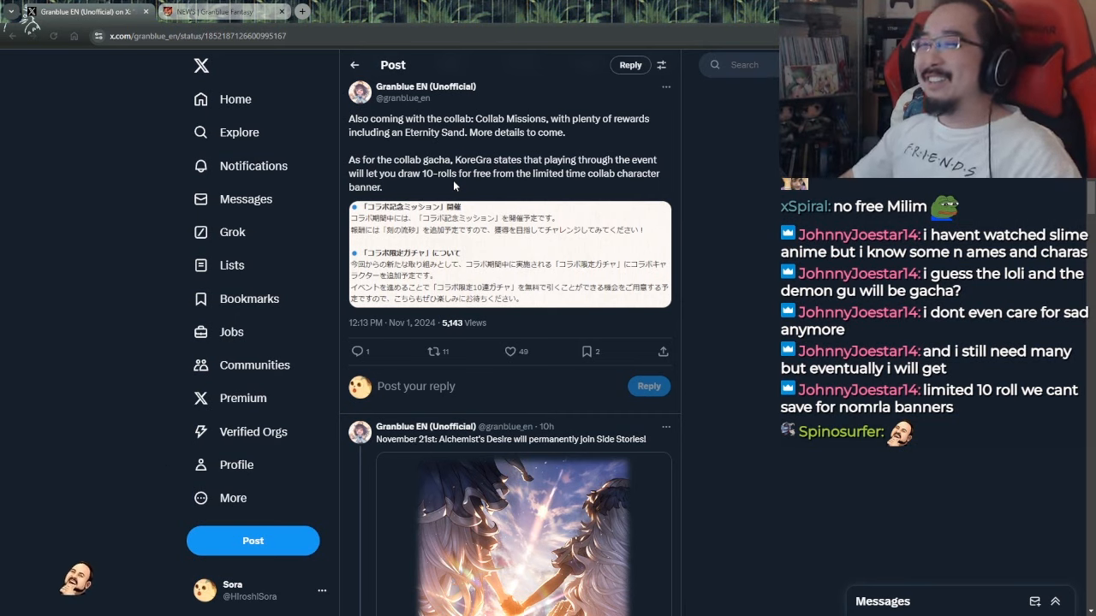
pyautogui.moveTo(387, 234)
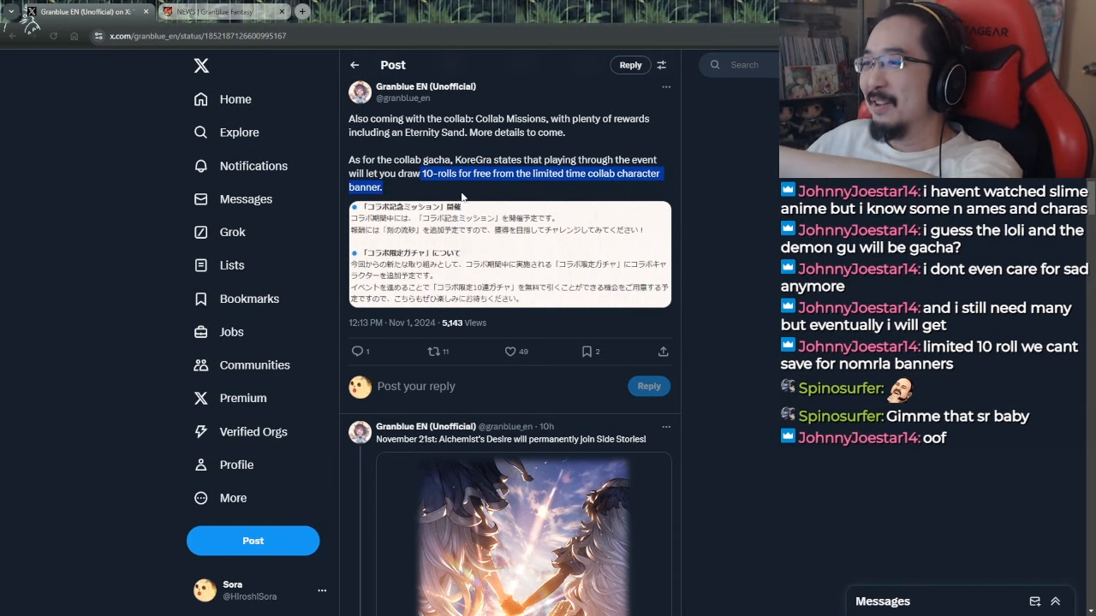
pyautogui.click(510, 438)
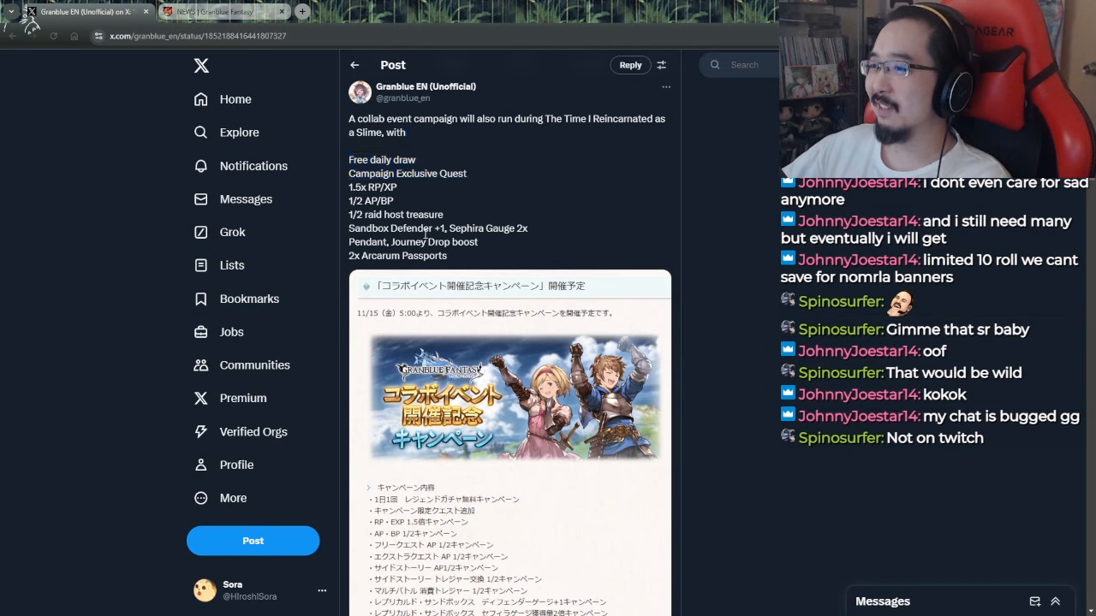
pyautogui.moveTo(554, 202)
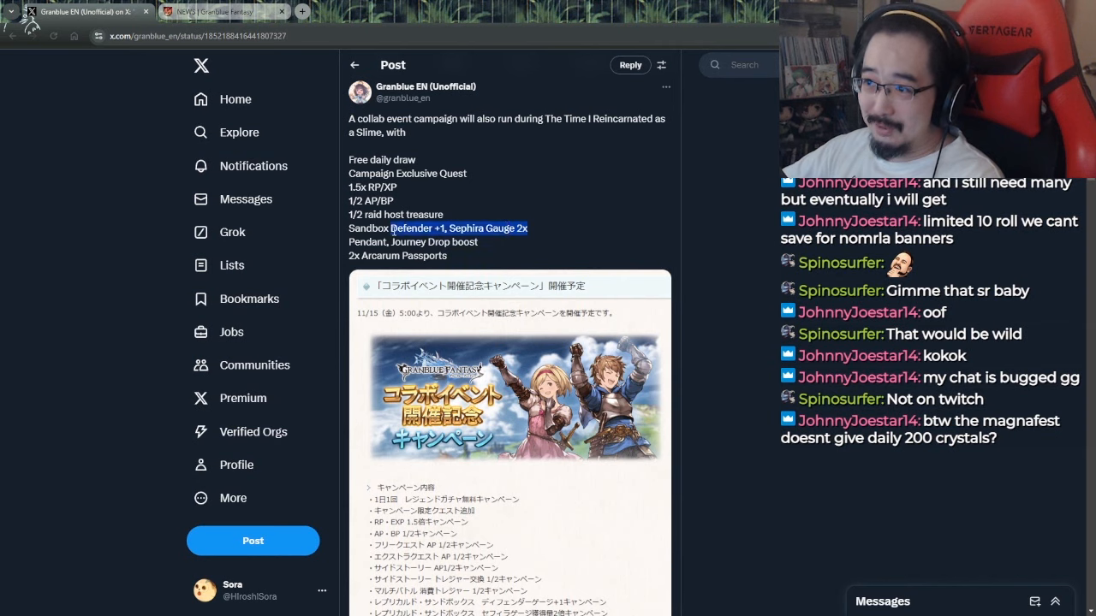
# Step: Clear the highlight on the Sandbox Defender +1 line while reading the collab campaign bonuses
pyautogui.click(565, 215)
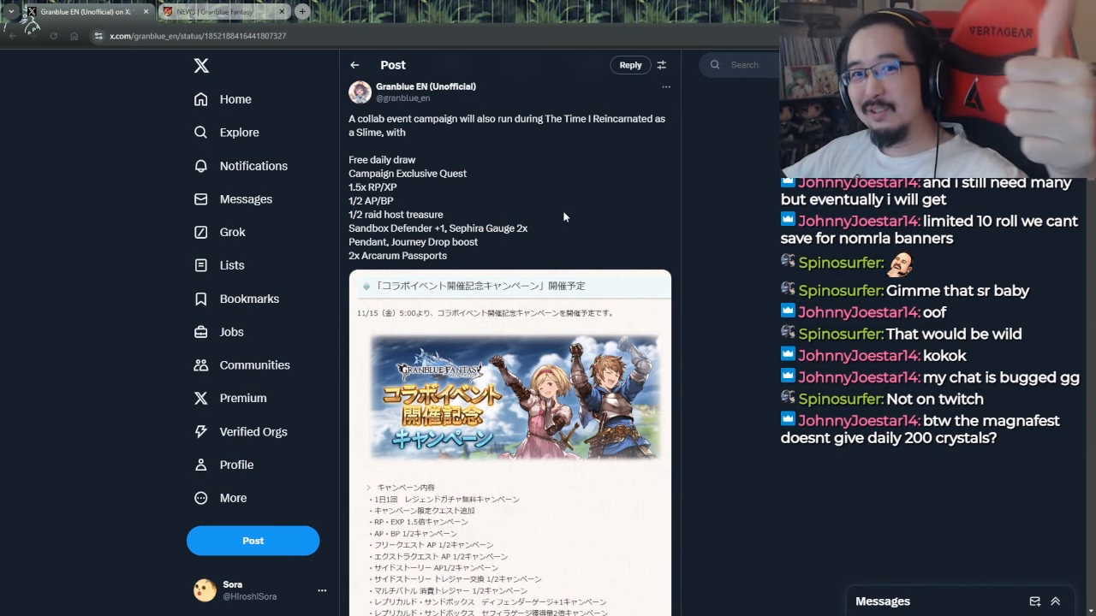
pyautogui.moveTo(539, 236)
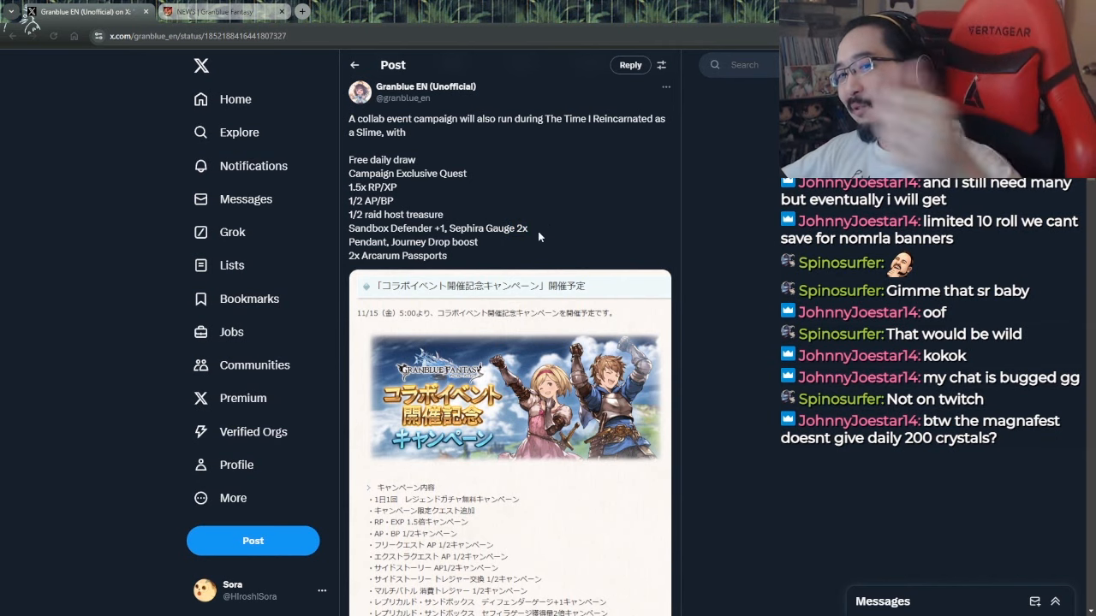
pyautogui.moveTo(534, 246)
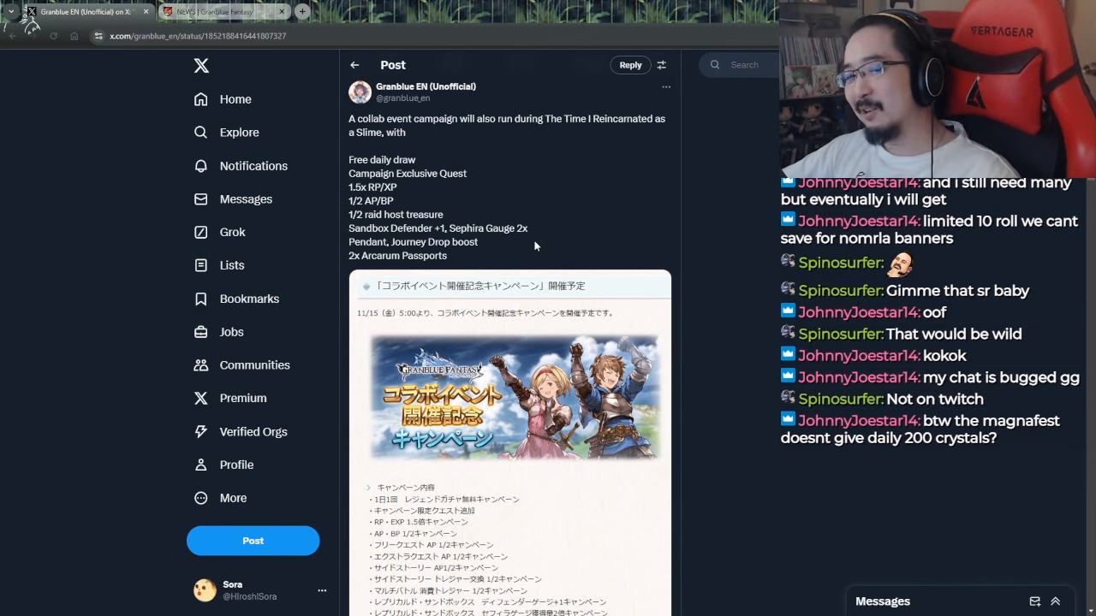
pyautogui.moveTo(548, 258)
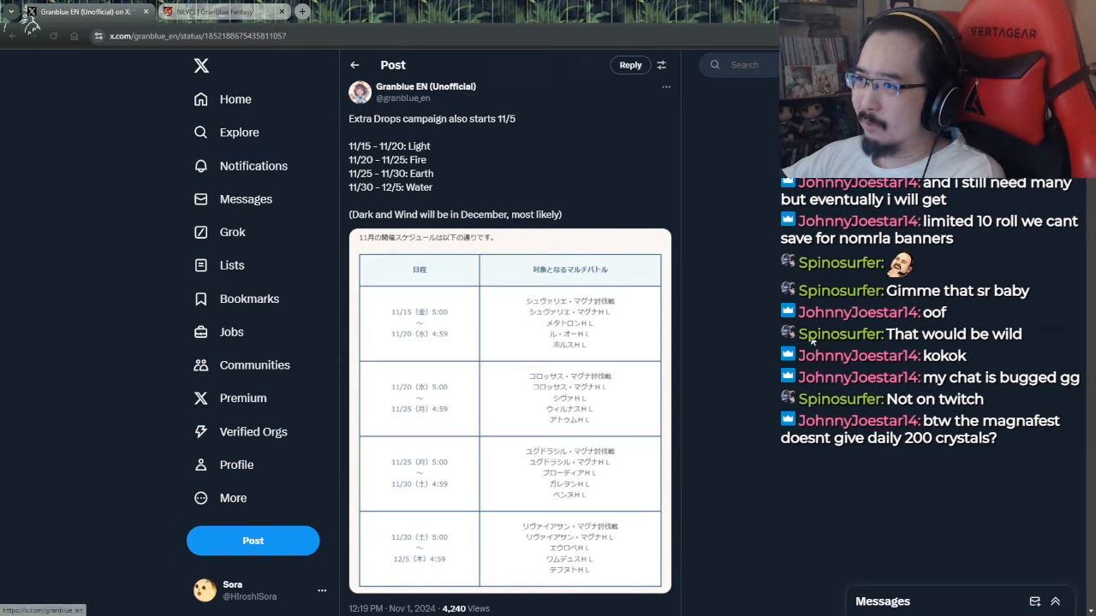
# Step: Scroll down to the Extra Drops campaign schedule post for 11/15 to 12/15
pyautogui.scroll(-3)
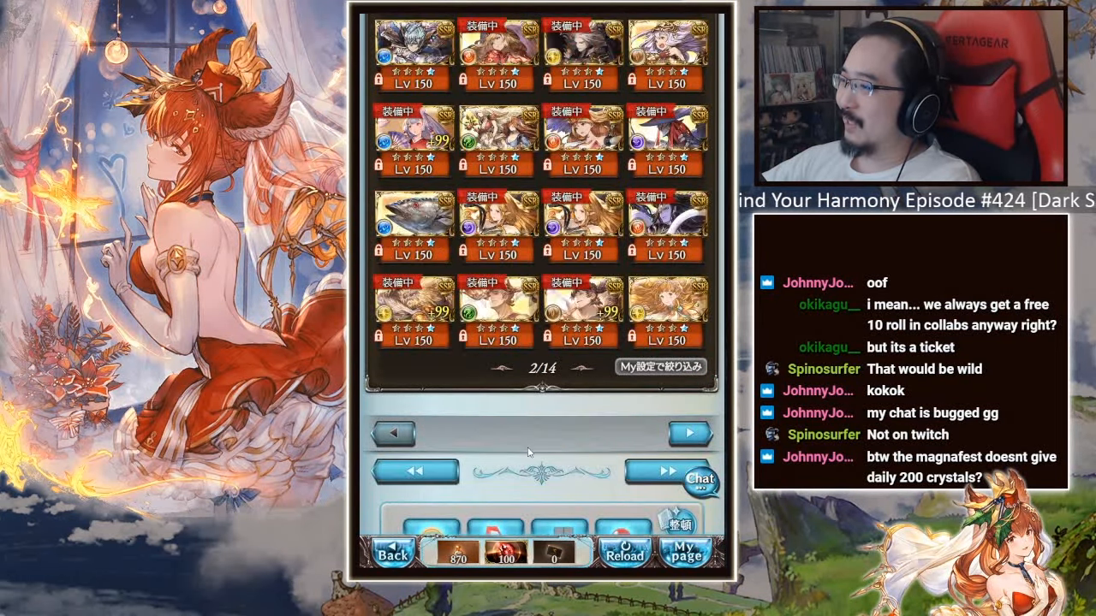
# Step: View the Mandragora summon's detail screen and scroll through it
pyautogui.click(690, 433)
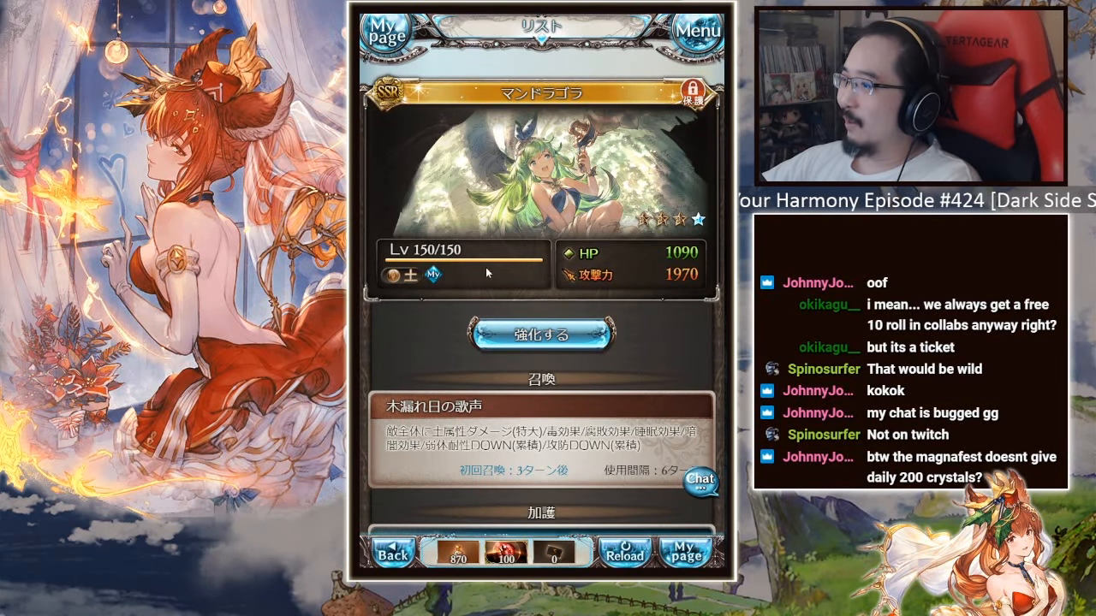
pyautogui.scroll(-3)
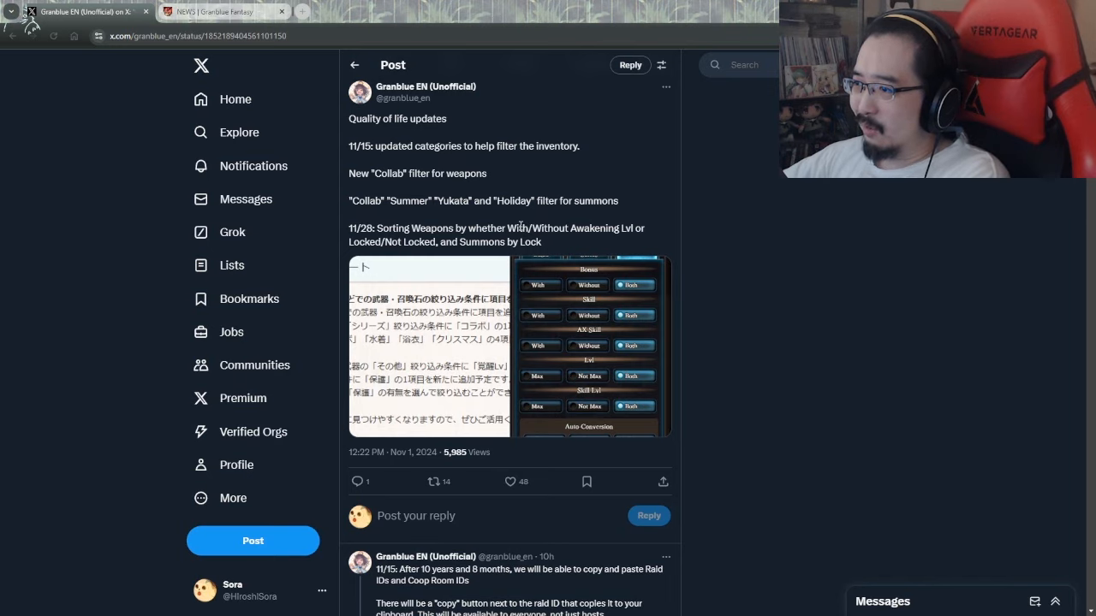
pyautogui.moveTo(599, 246)
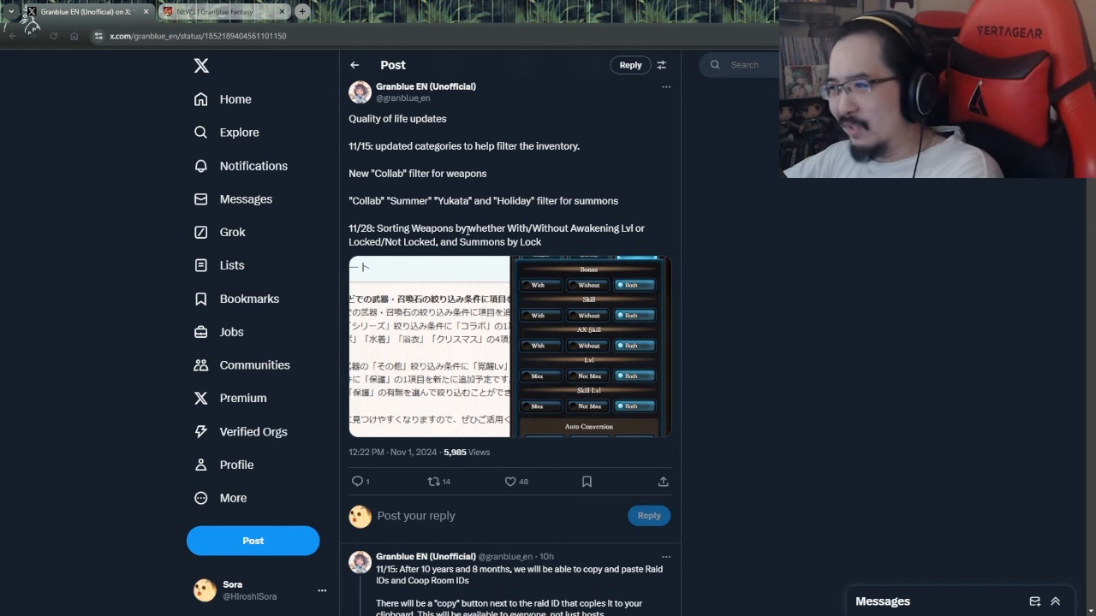
# Step: Scroll down to the next Granblue EN post about Raid and Coop Room ID copy buttons
pyautogui.scroll(-3)
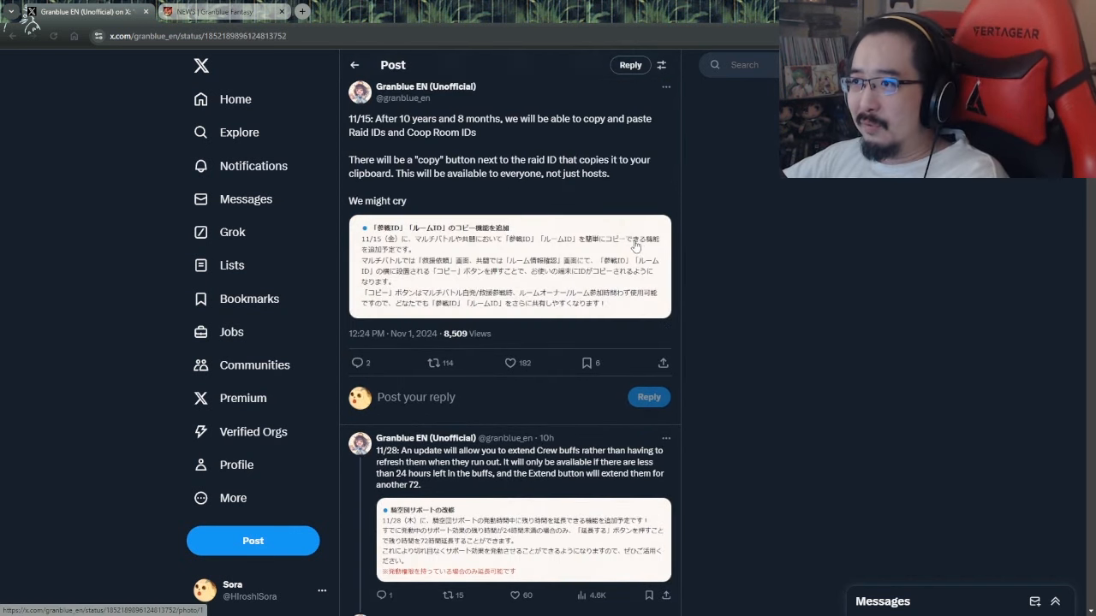
pyautogui.moveTo(596, 233)
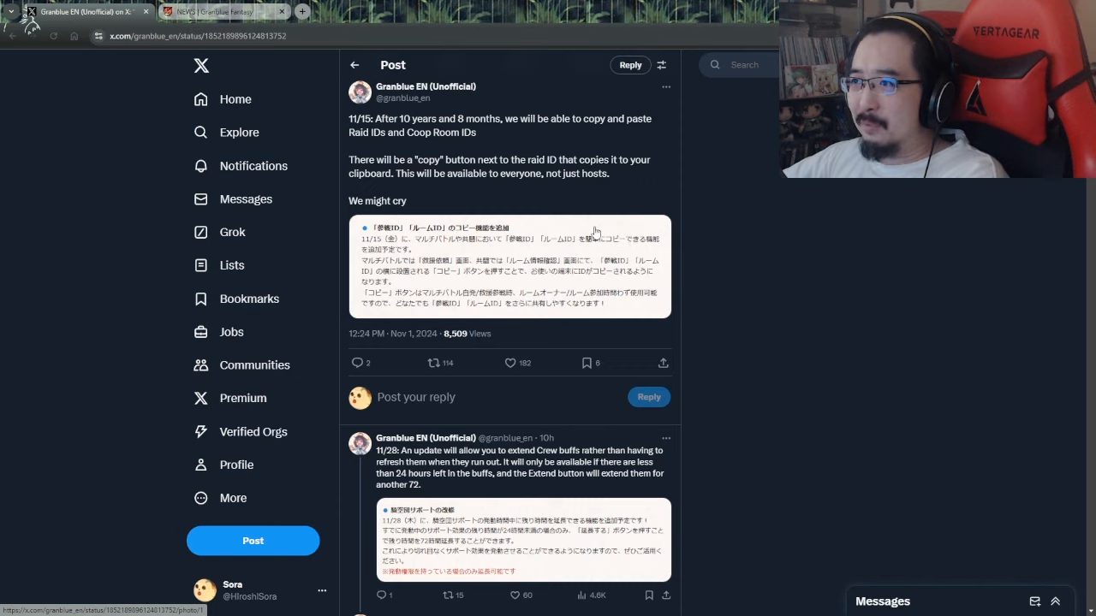
pyautogui.moveTo(558, 219)
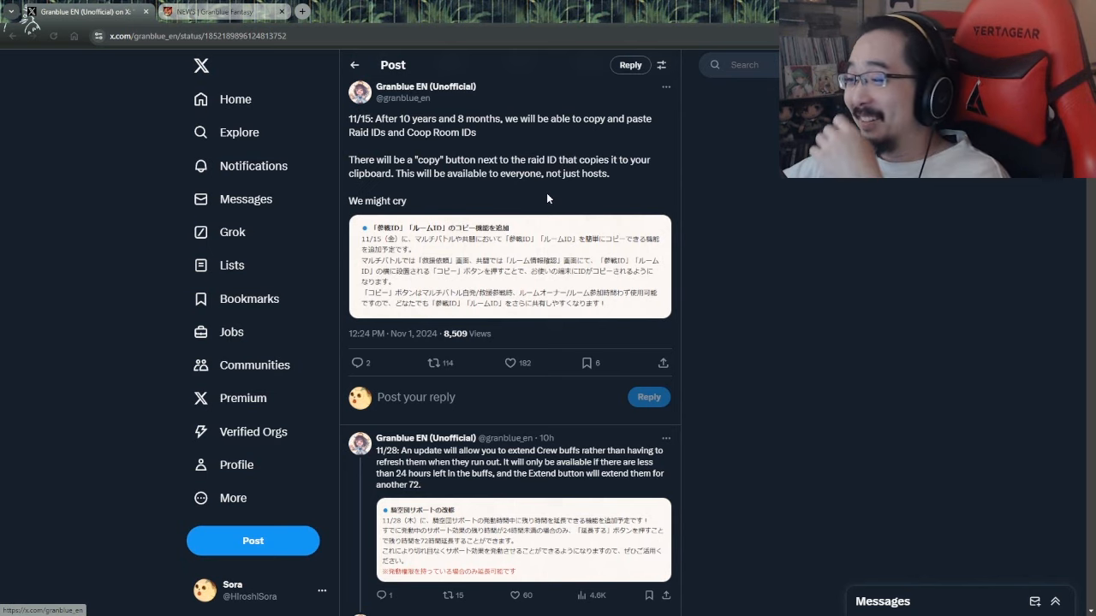
pyautogui.moveTo(738, 202)
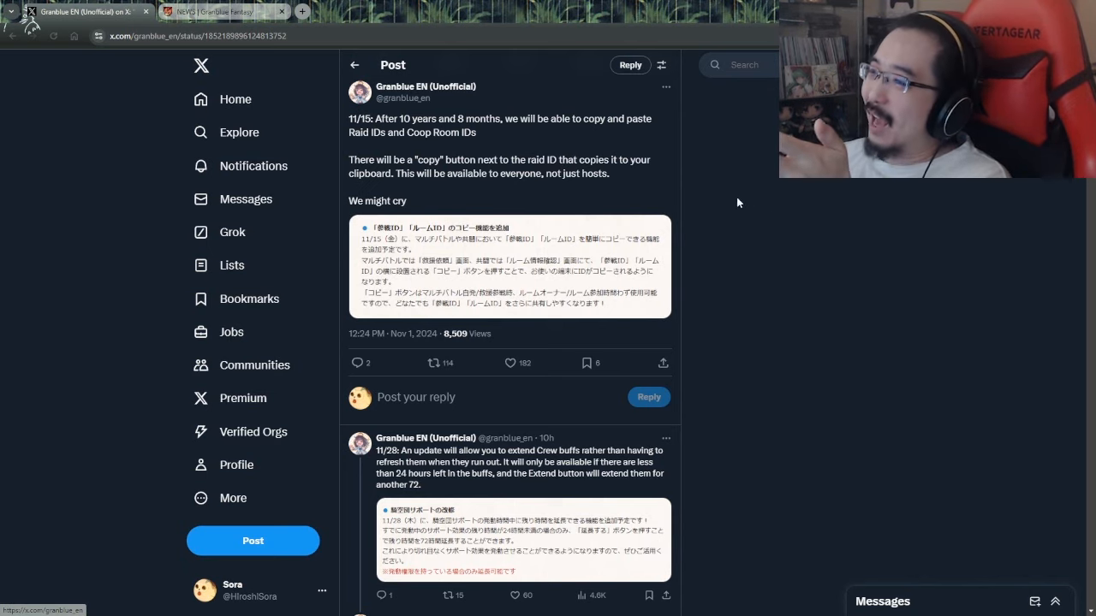
pyautogui.moveTo(774, 185)
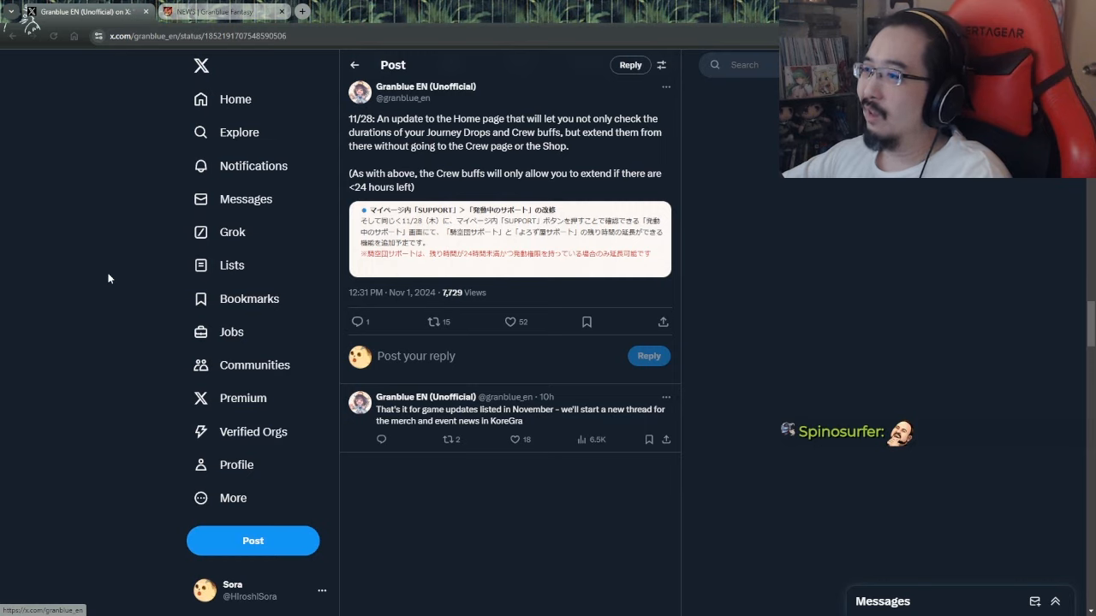
pyautogui.moveTo(154, 267)
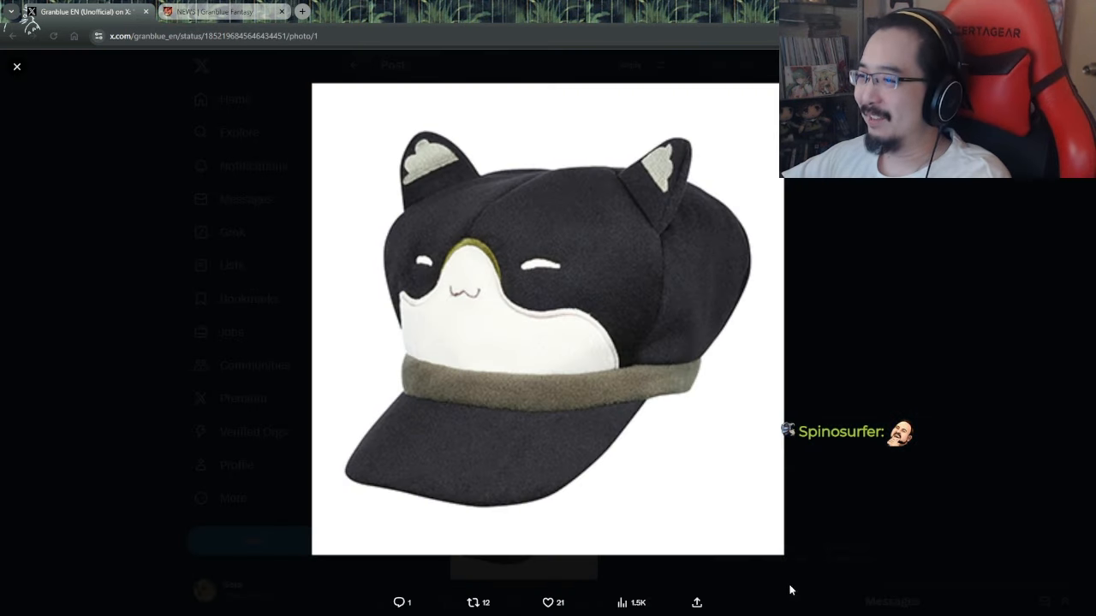
pyautogui.moveTo(553, 380)
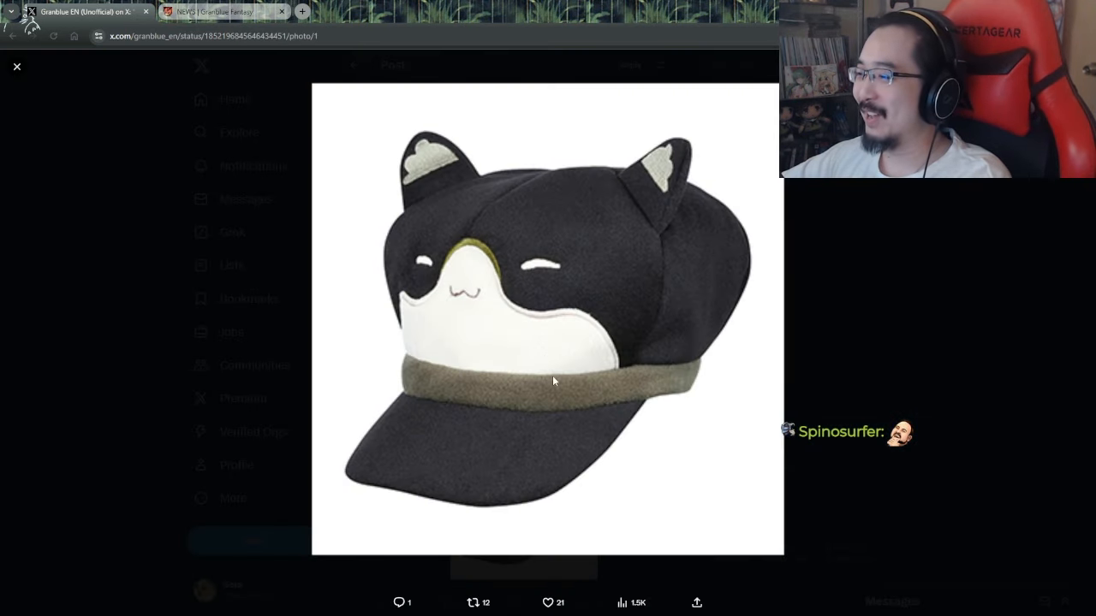
# Step: Dismiss the enlarged cat-eared cap photo and return to the thread
pyautogui.click(17, 65)
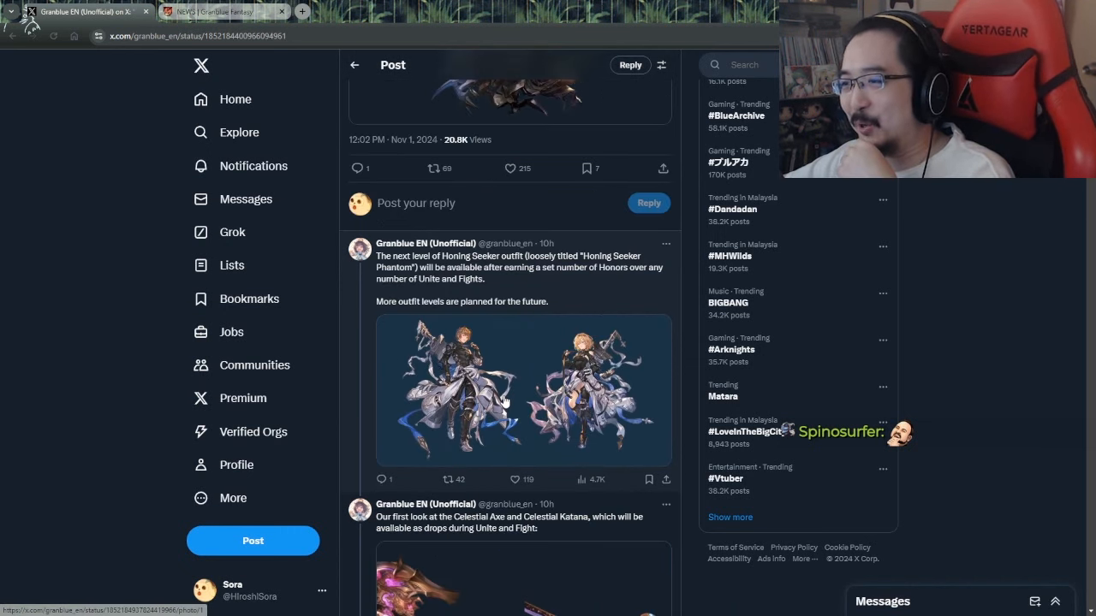
pyautogui.moveTo(125, 353)
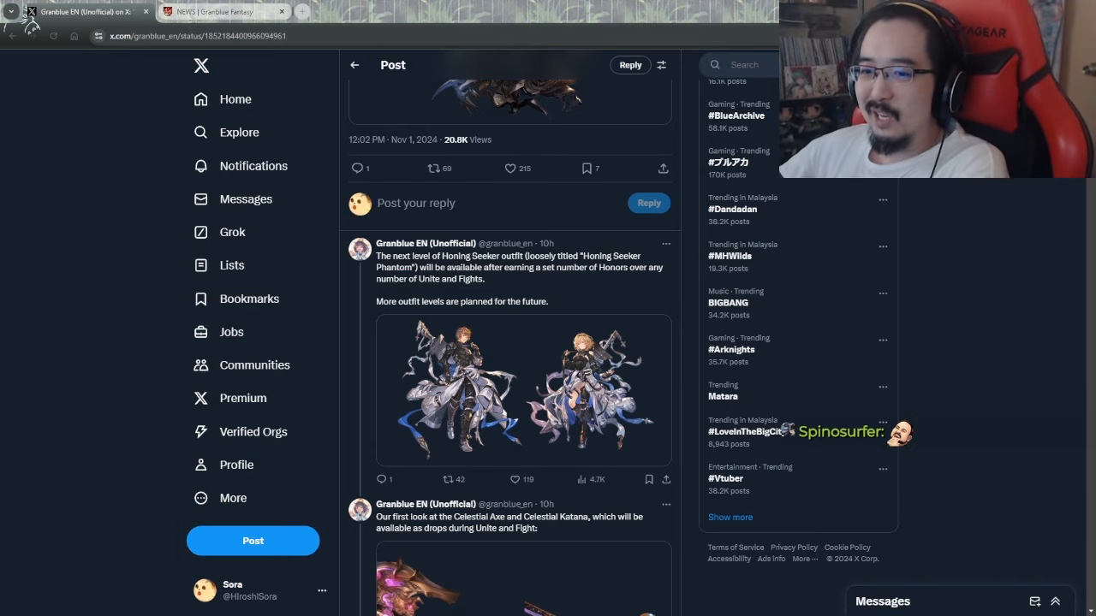
# Step: Scroll up to the top of the KoreGra November 2024 Destroyer's Commander post
pyautogui.scroll(3)
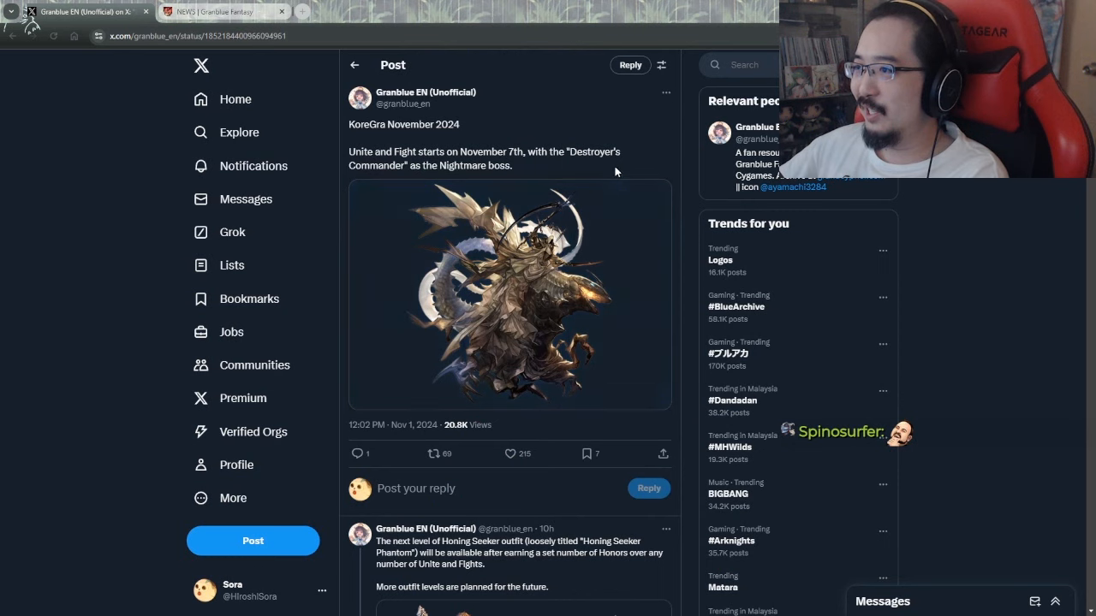